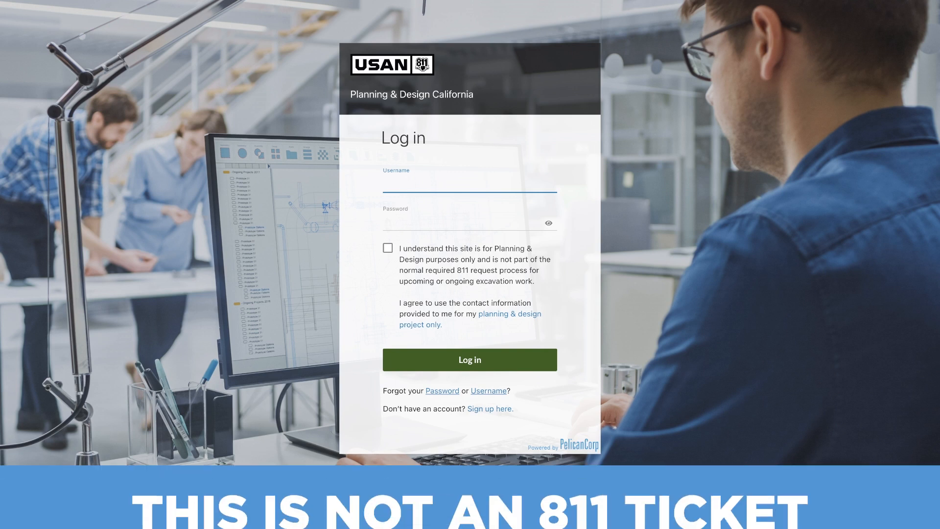
Fill the registration form with name Michael Scott and unlisted company DunderM Paper Company.
{"action": "scroll", "scroll_direction": "down", "scroll_amount": 3}
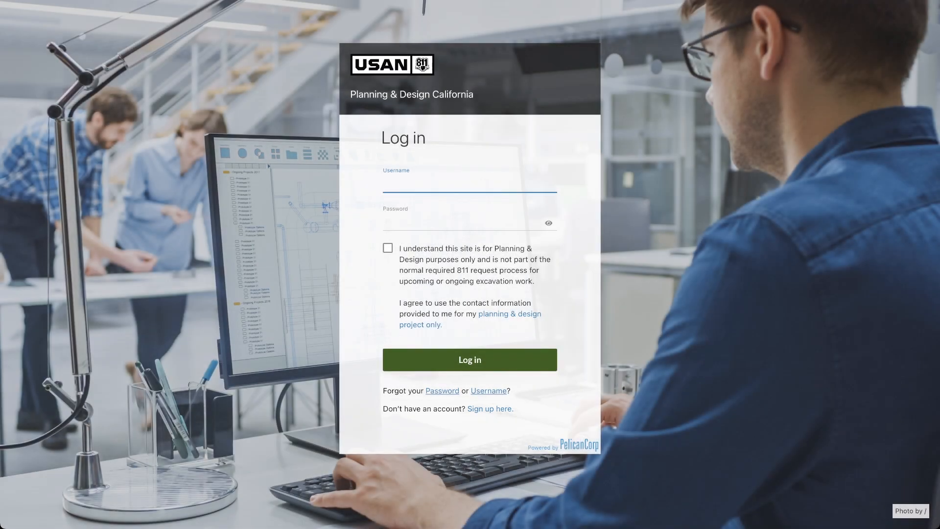
{"action": "left_click", "coordinate": [489, 408]}
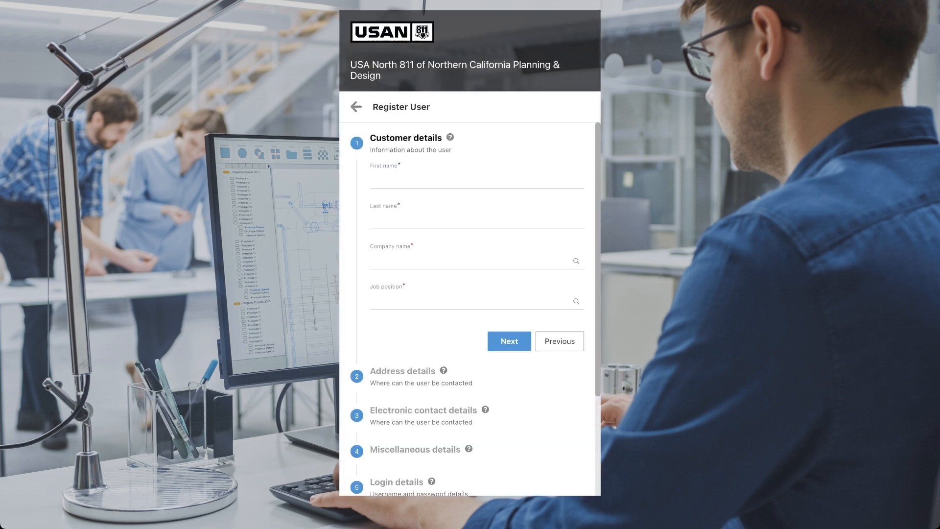
{"action": "type", "text": "Michael"}
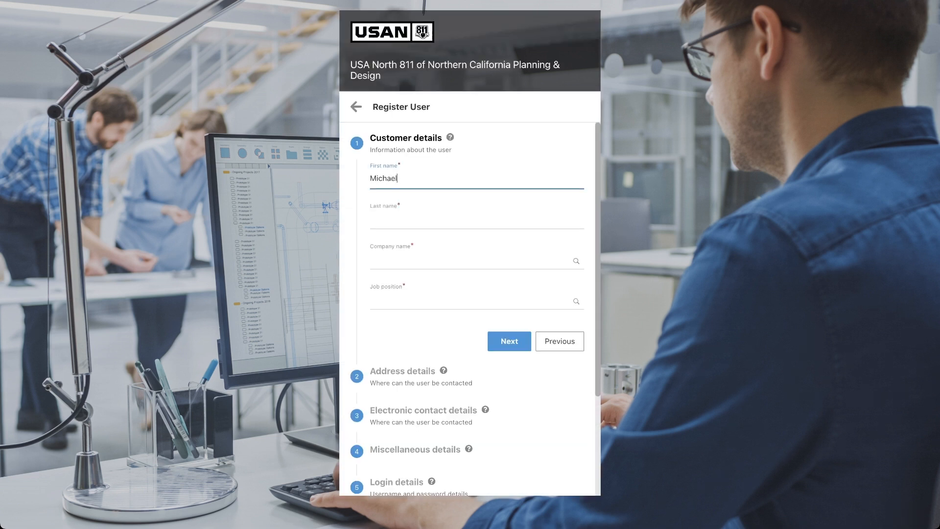
{"action": "type", "text": "Scott"}
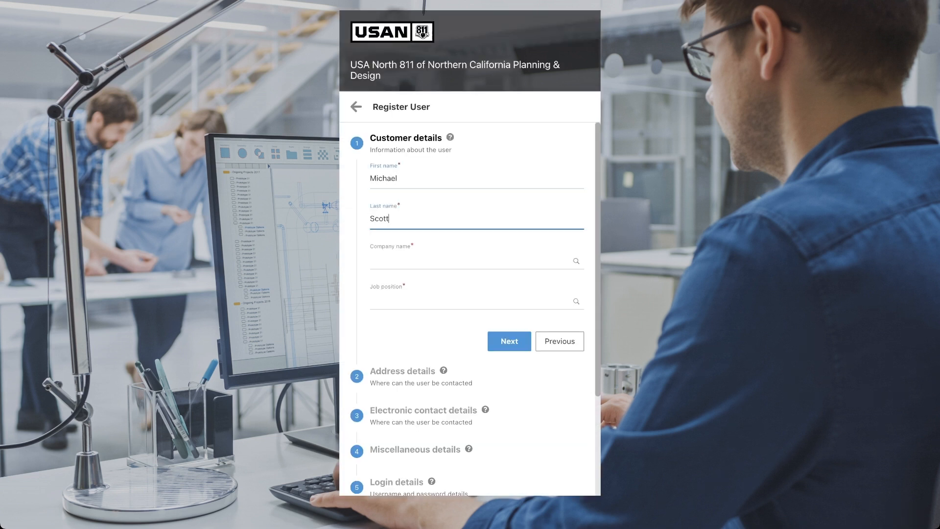
{"action": "left_click", "coordinate": [474, 258]}
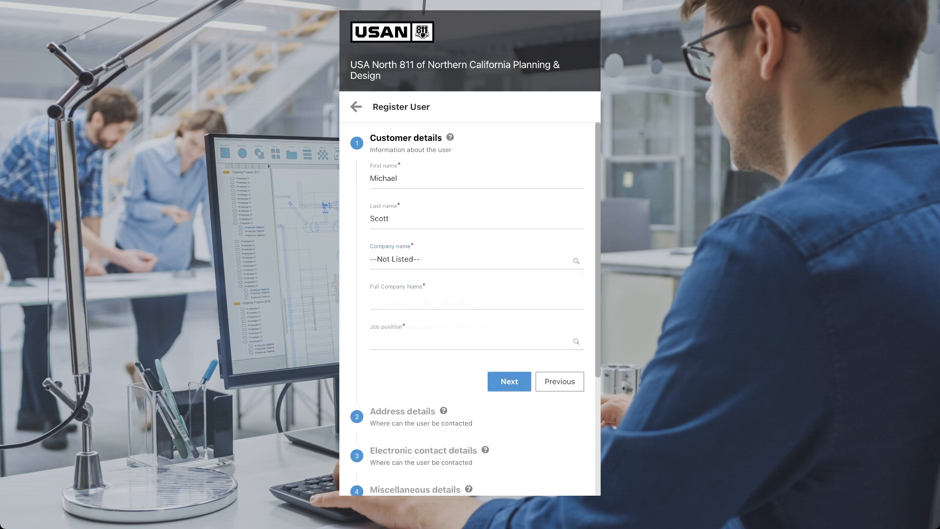
{"action": "type", "text": "DunderM"}
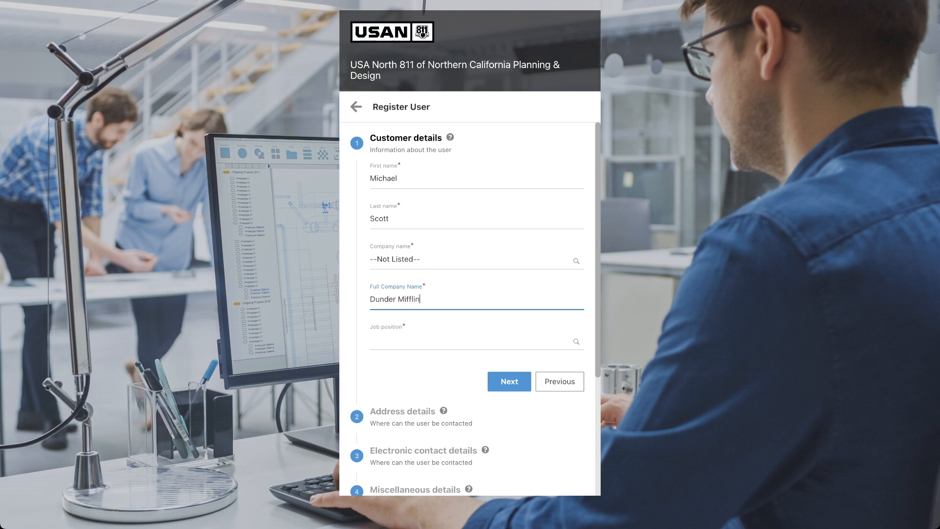
{"action": "type", "text": "Paper Company"}
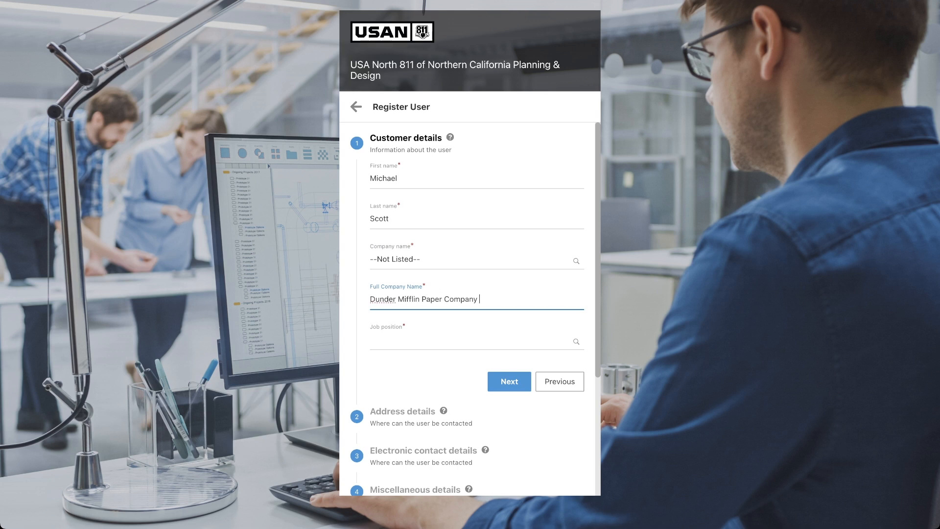
Choose a job position and sign in to reach the Home dashboard.
{"action": "left_click", "coordinate": [476, 340]}
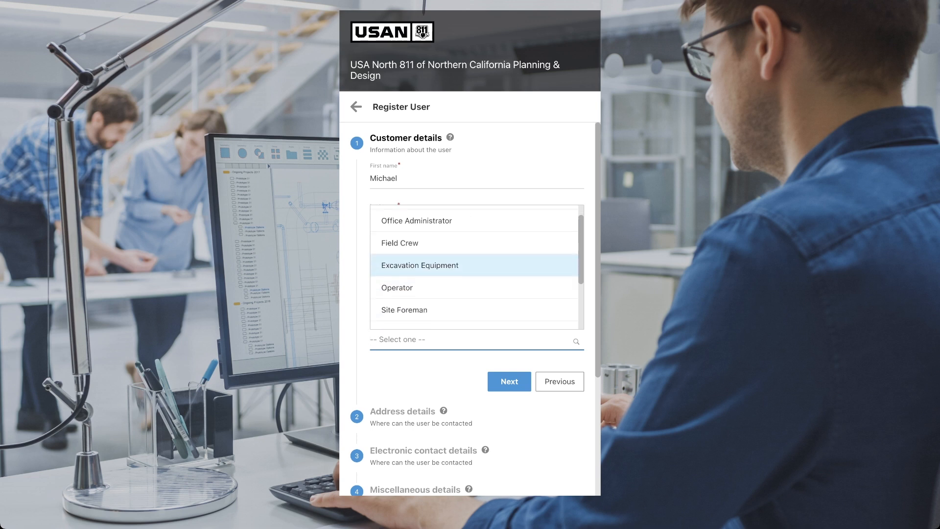
{"action": "scroll", "scroll_direction": "down", "scroll_amount": 3}
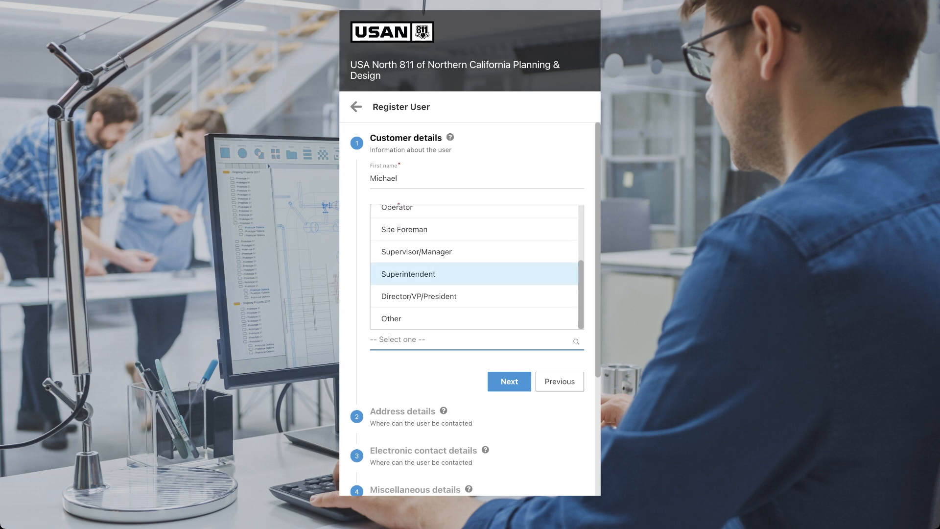
{"action": "left_click", "coordinate": [416, 252]}
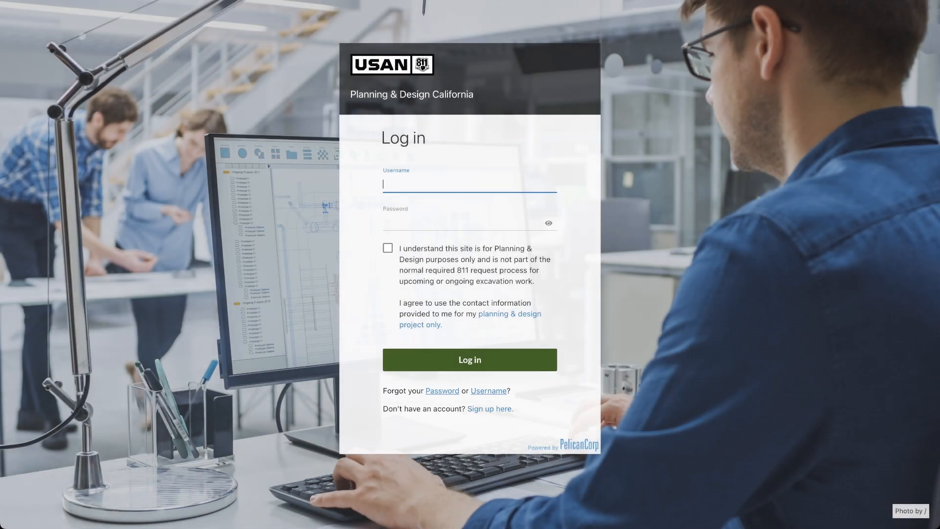
{"action": "left_click", "coordinate": [469, 359]}
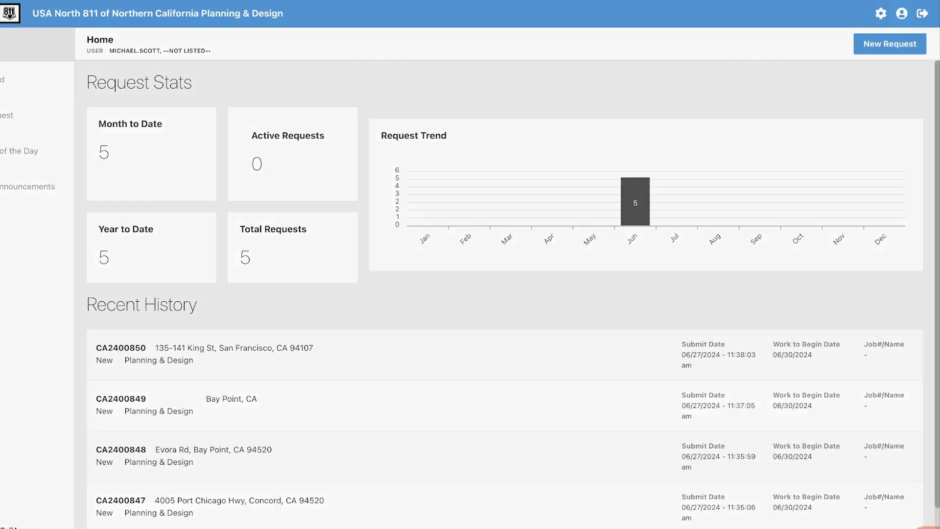
{"action": "left_click", "coordinate": [901, 13]}
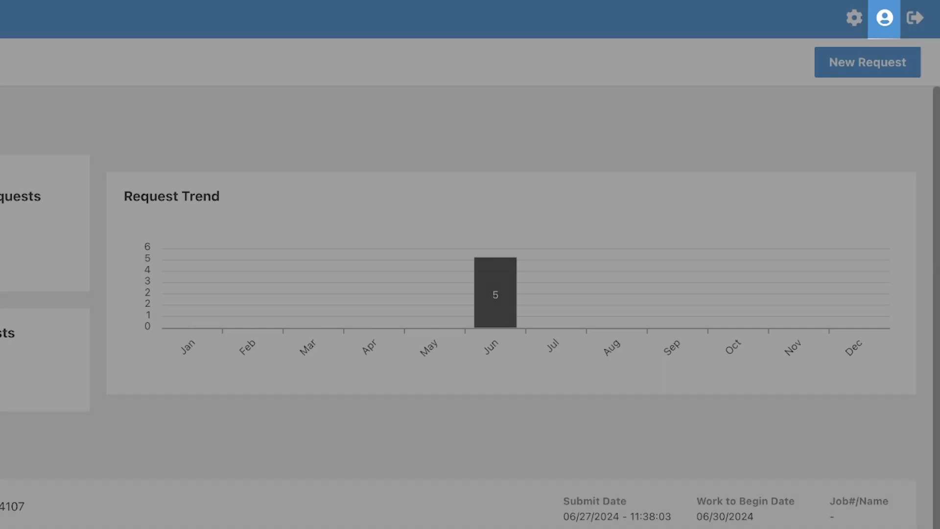
{"action": "left_click", "coordinate": [883, 19]}
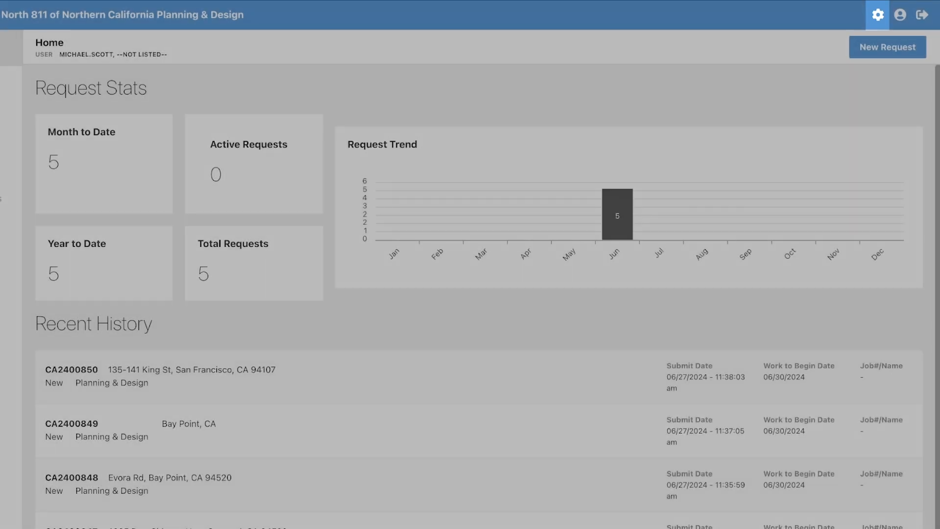
{"action": "left_click", "coordinate": [876, 14]}
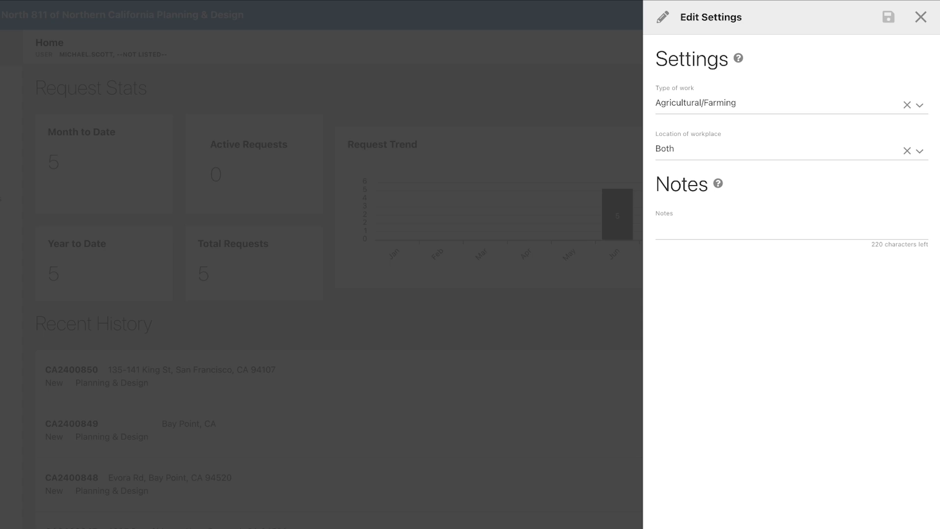
{"action": "left_click", "coordinate": [888, 16]}
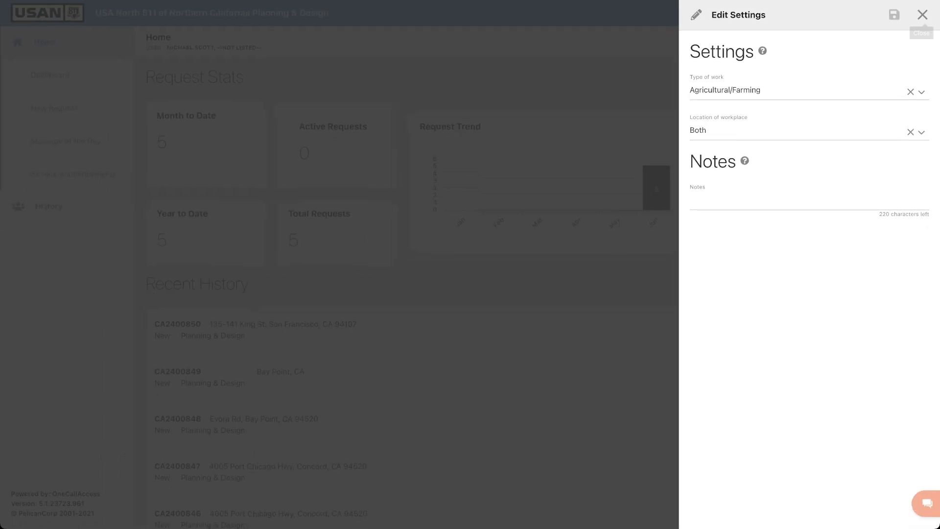
{"action": "left_click", "coordinate": [922, 15]}
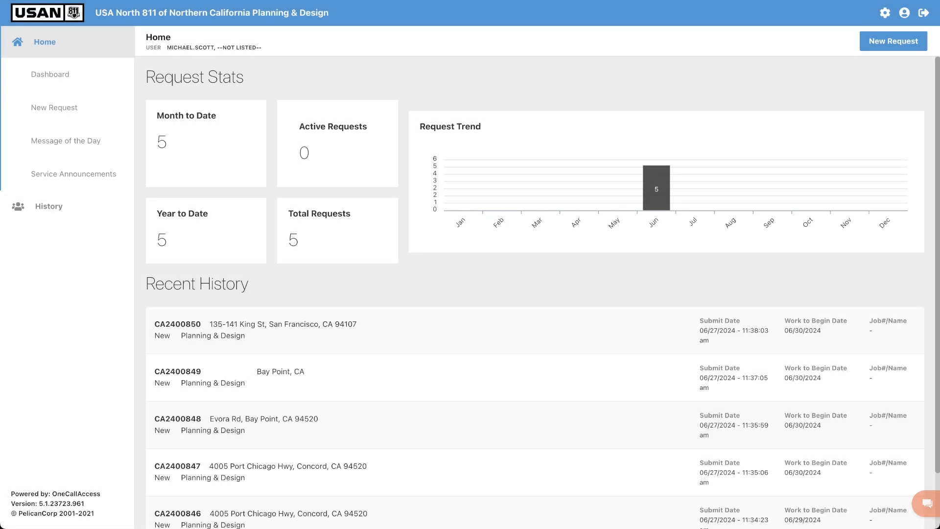
Read and dismiss the Message of the Day, then head to the past requests page.
{"action": "left_click", "coordinate": [66, 141]}
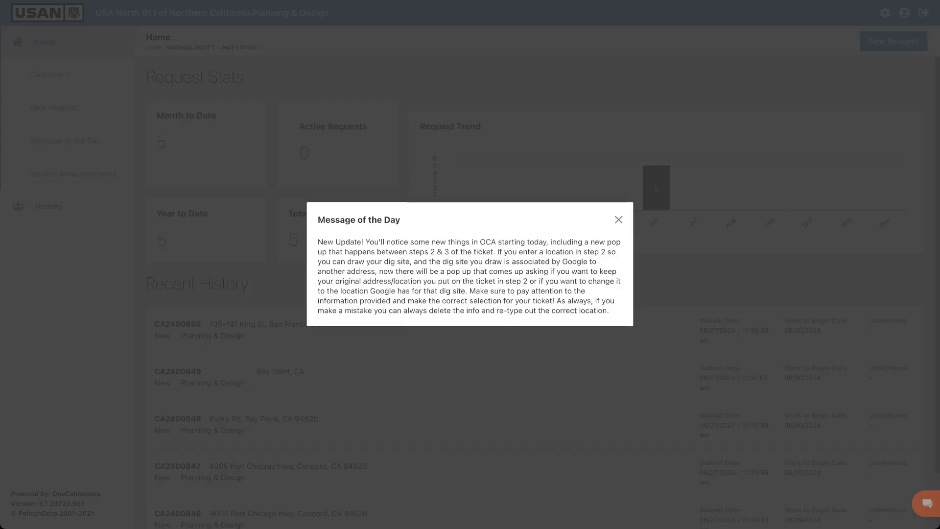
{"action": "left_click", "coordinate": [617, 219]}
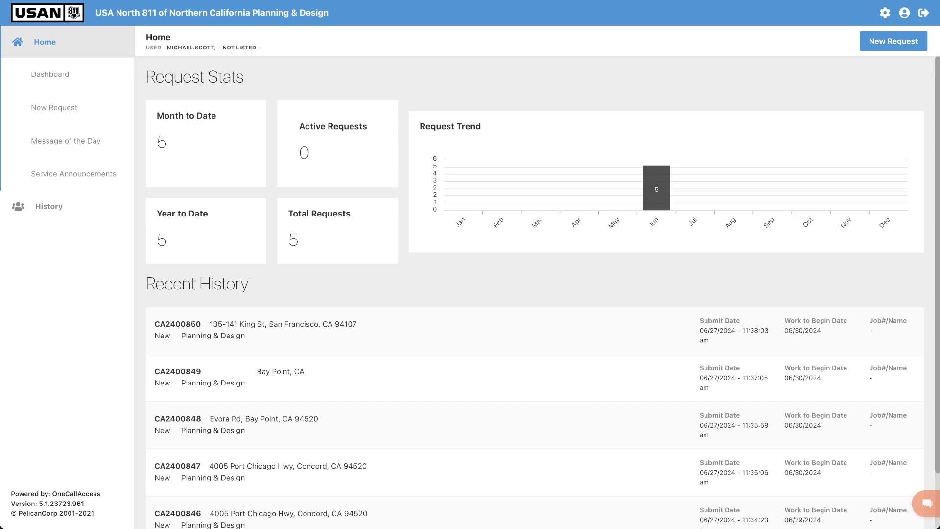
{"action": "left_click", "coordinate": [49, 206]}
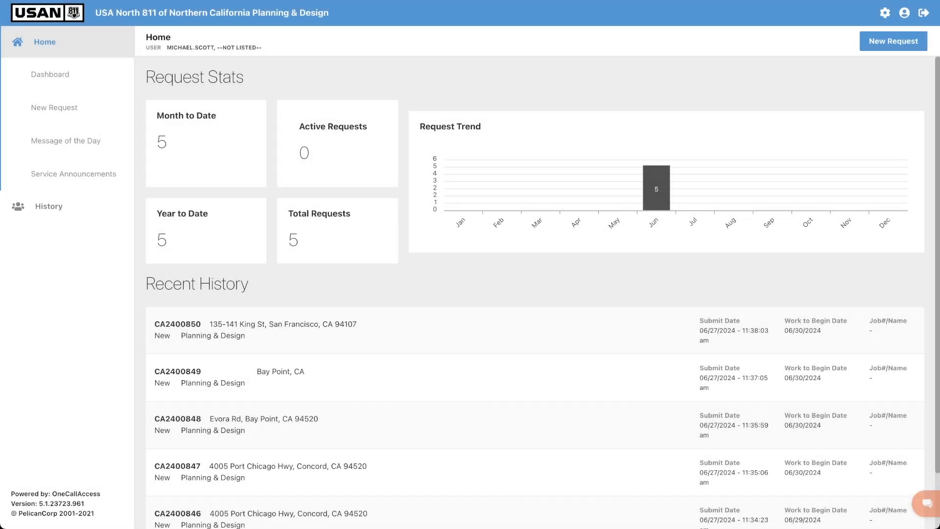
{"action": "left_click", "coordinate": [893, 41]}
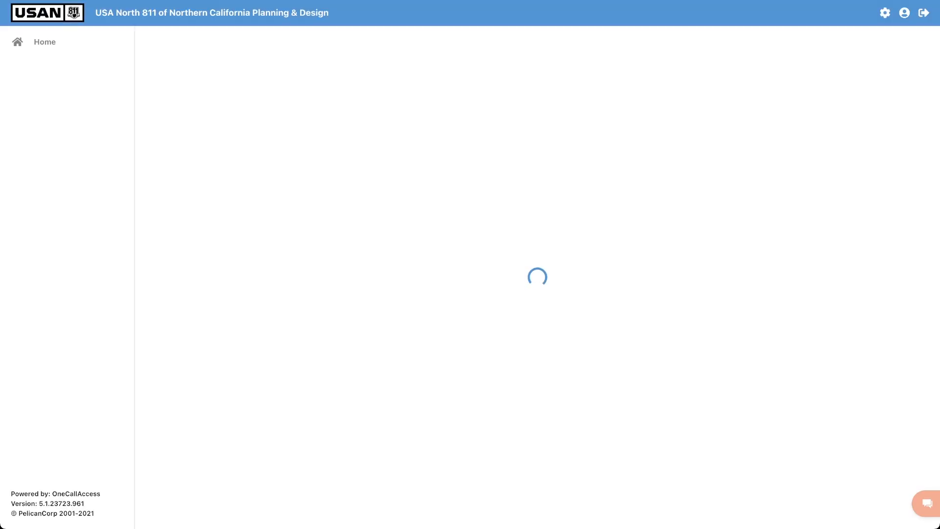
Filter the History list by Request number with the created-date range cleared.
{"action": "left_click", "coordinate": [48, 73]}
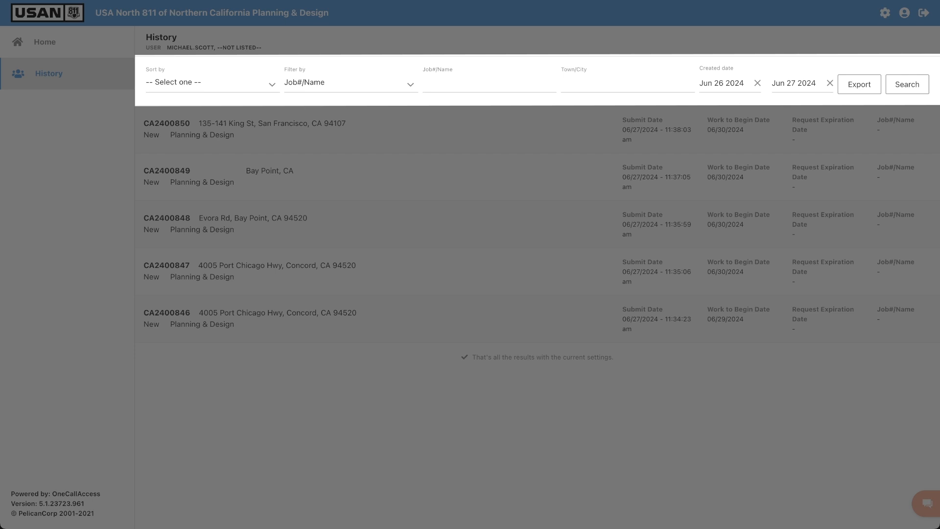
{"action": "left_click", "coordinate": [350, 83]}
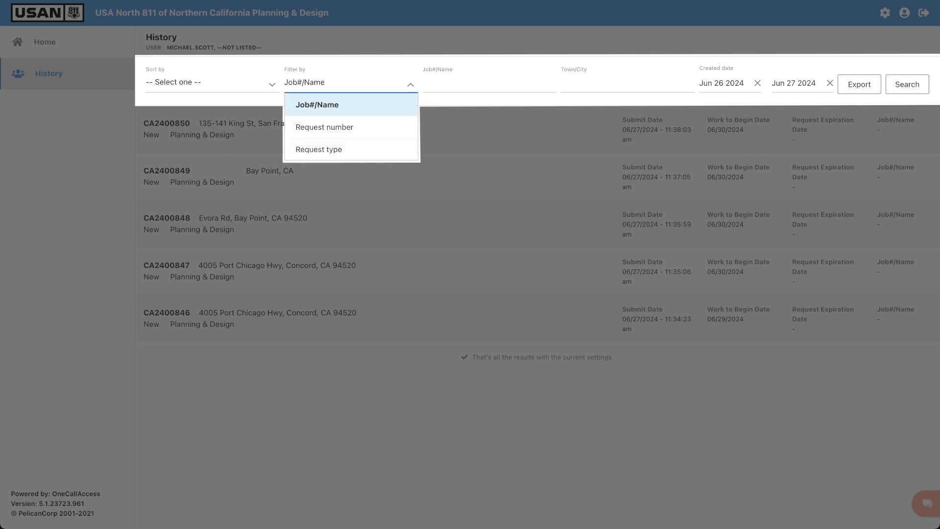
{"action": "left_click", "coordinate": [324, 127]}
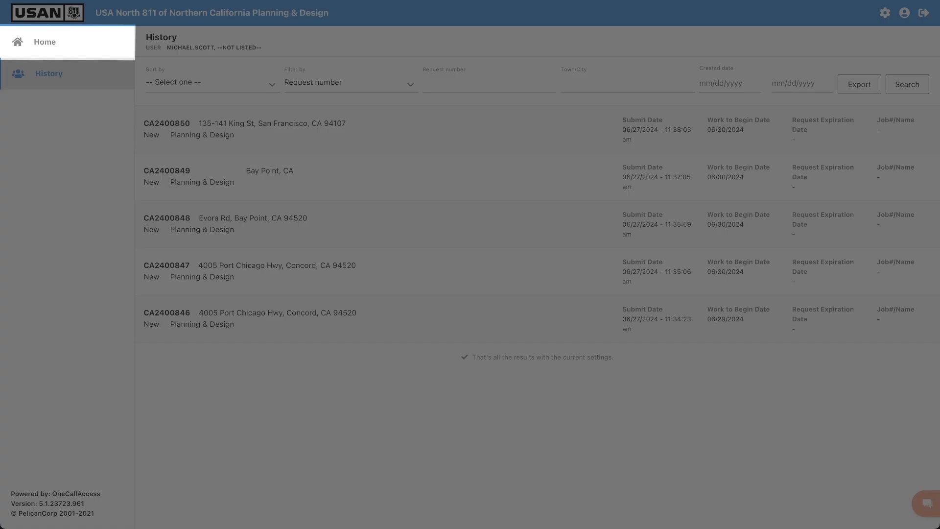
Go back to the Home dashboard showing five total requests and recent history.
{"action": "left_click", "coordinate": [44, 41]}
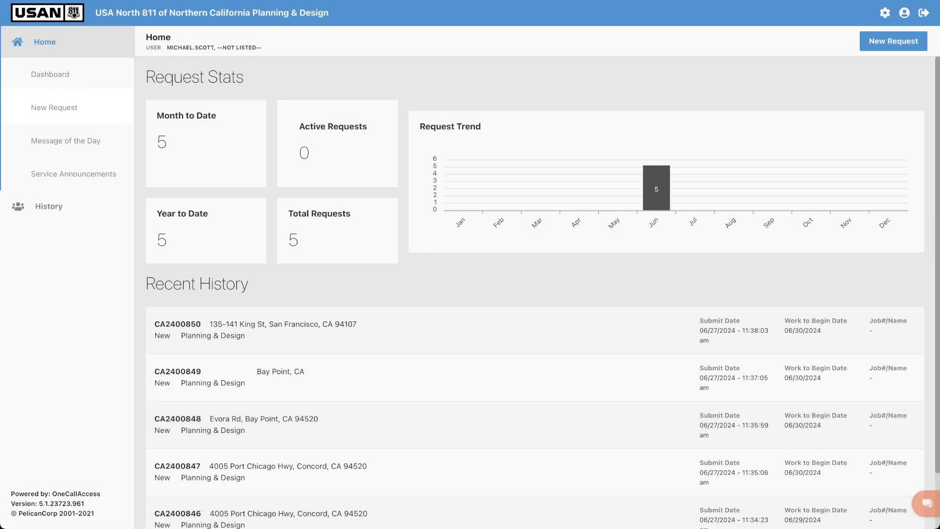
{"action": "left_click", "coordinate": [892, 41]}
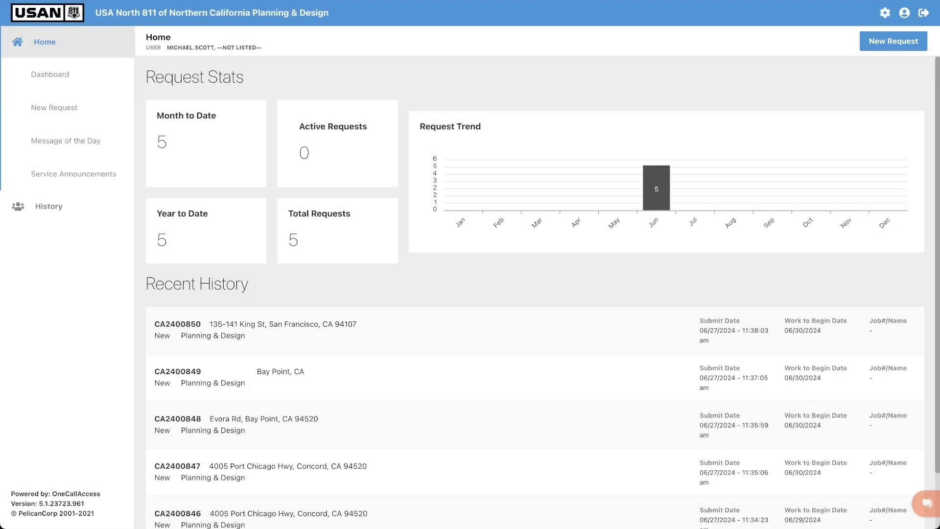
Start a new Planning & Design request with Agricultural/Farming as default type of work.
{"action": "left_click", "coordinate": [893, 41]}
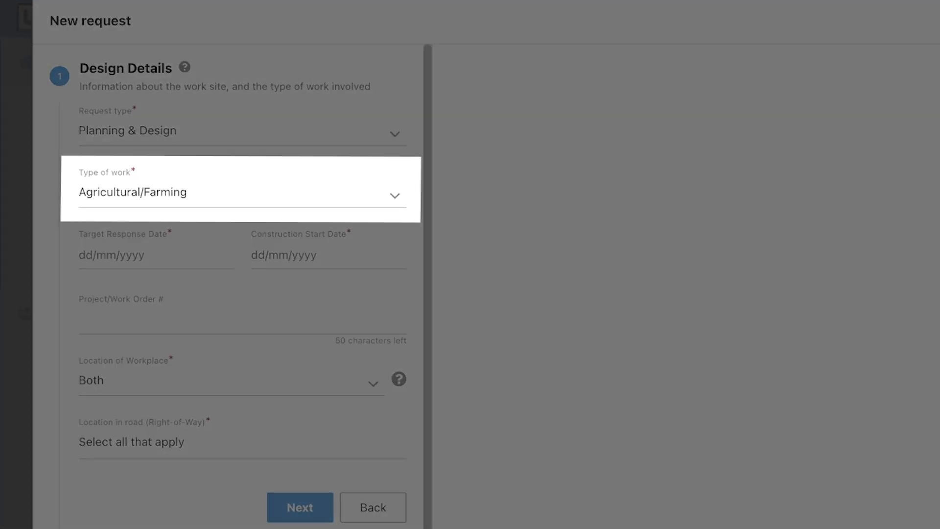
Choose Non-residential property work and a 09 Jul 2024 target response date.
{"action": "left_click", "coordinate": [241, 192]}
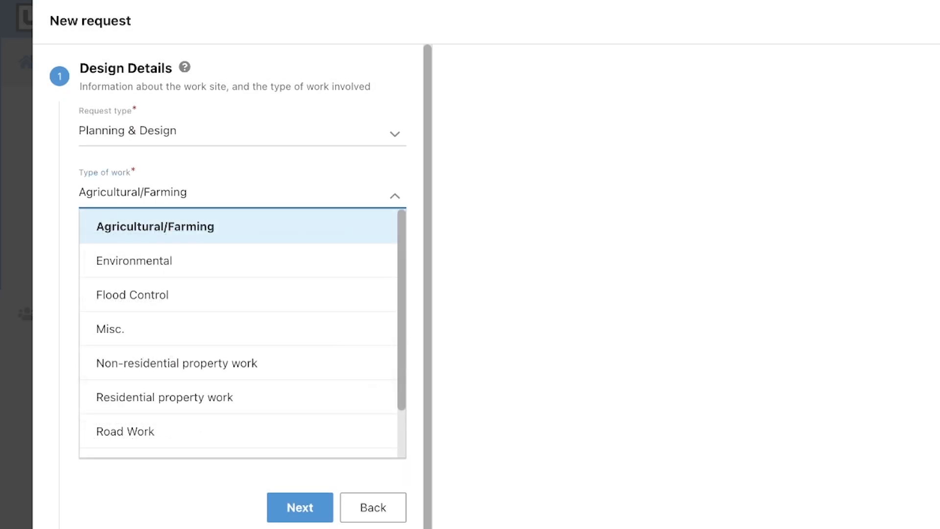
{"action": "left_click", "coordinate": [175, 363]}
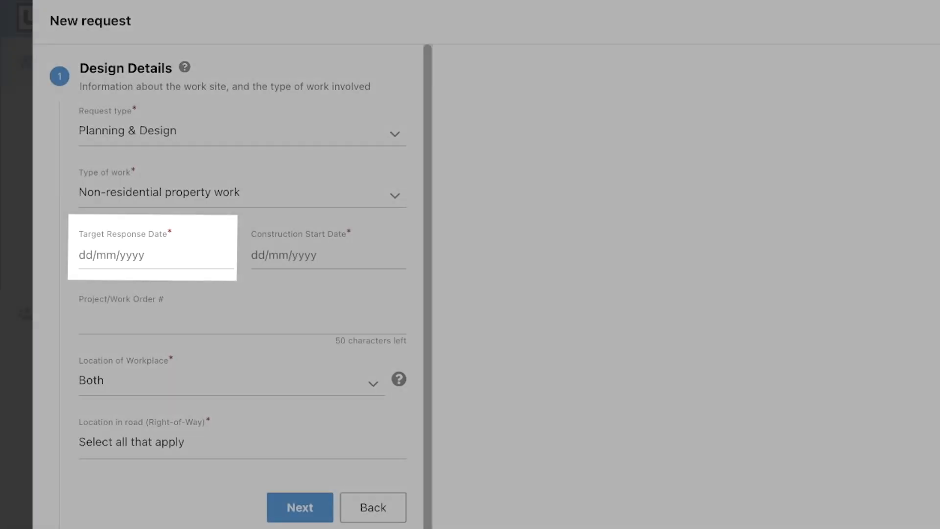
{"action": "left_click", "coordinate": [155, 255]}
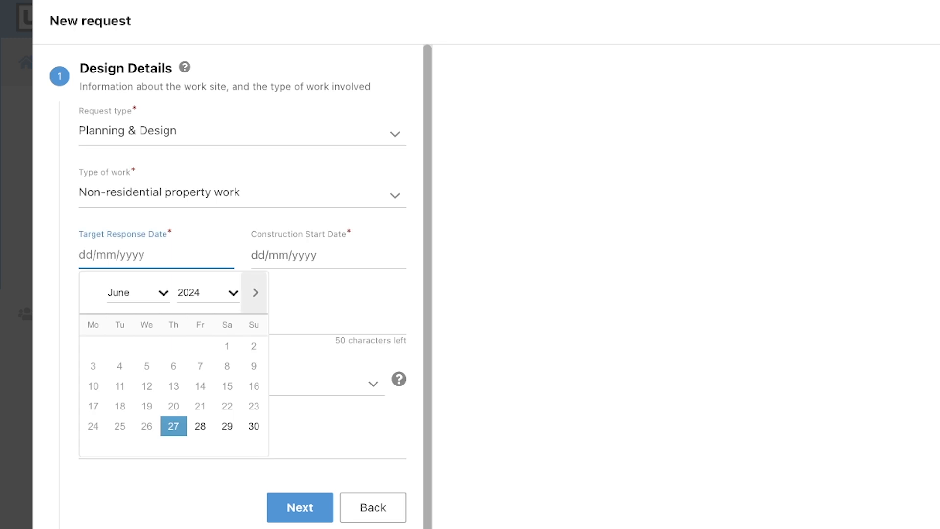
{"action": "left_click", "coordinate": [253, 293]}
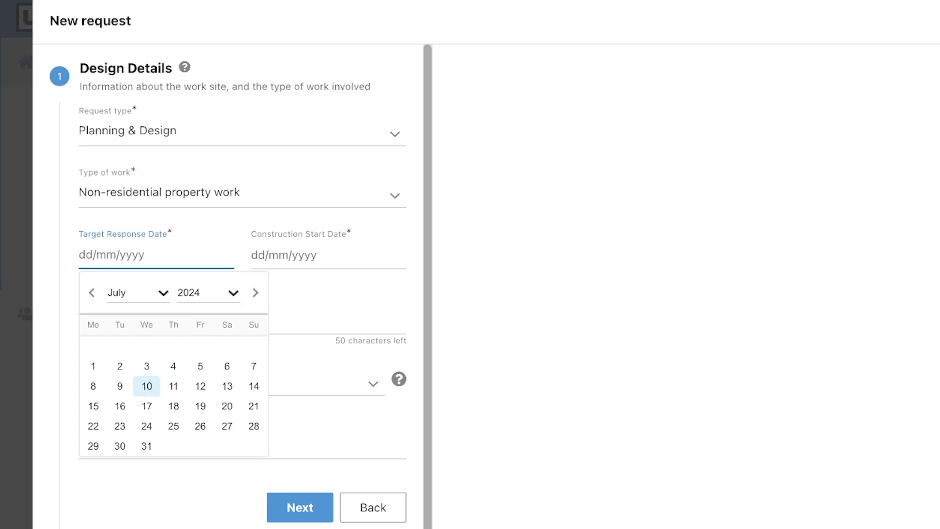
{"action": "left_click", "coordinate": [119, 385]}
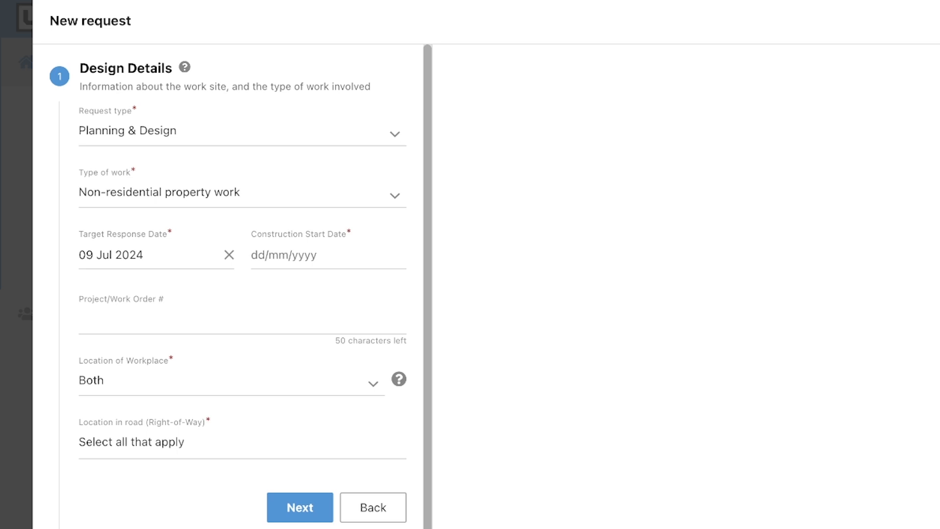
Set construction start 06 Aug 2024, keep workplace location Both, and finish Design Details.
{"action": "left_click", "coordinate": [327, 254]}
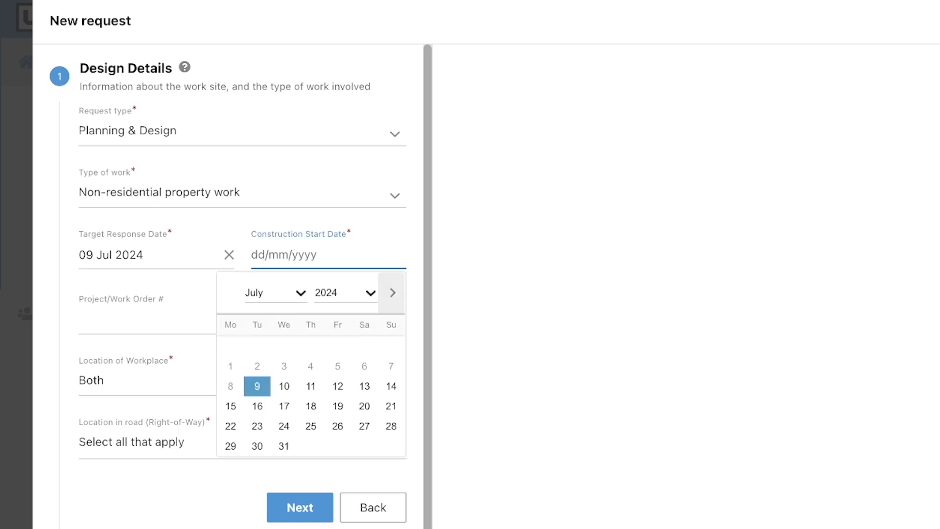
{"action": "left_click", "coordinate": [391, 292]}
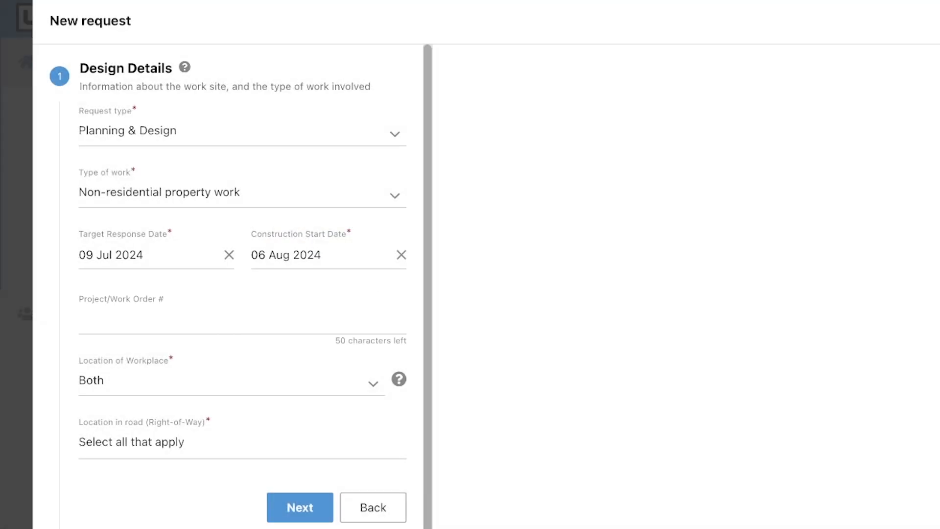
{"action": "left_click", "coordinate": [230, 380]}
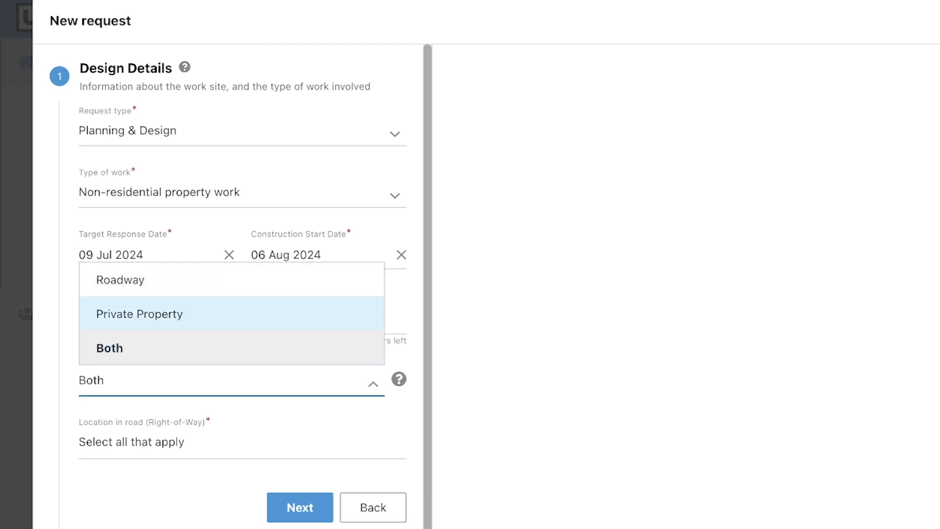
{"action": "left_click", "coordinate": [109, 347]}
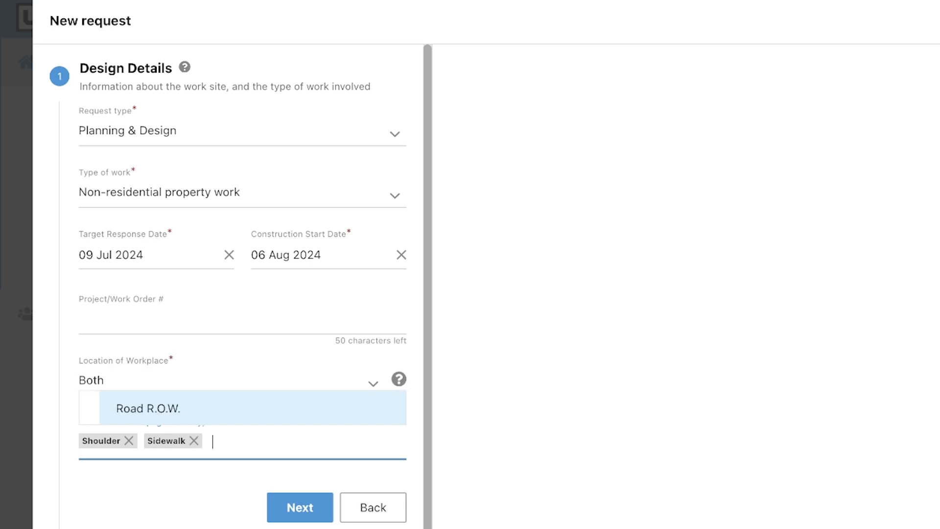
{"action": "left_click", "coordinate": [300, 507]}
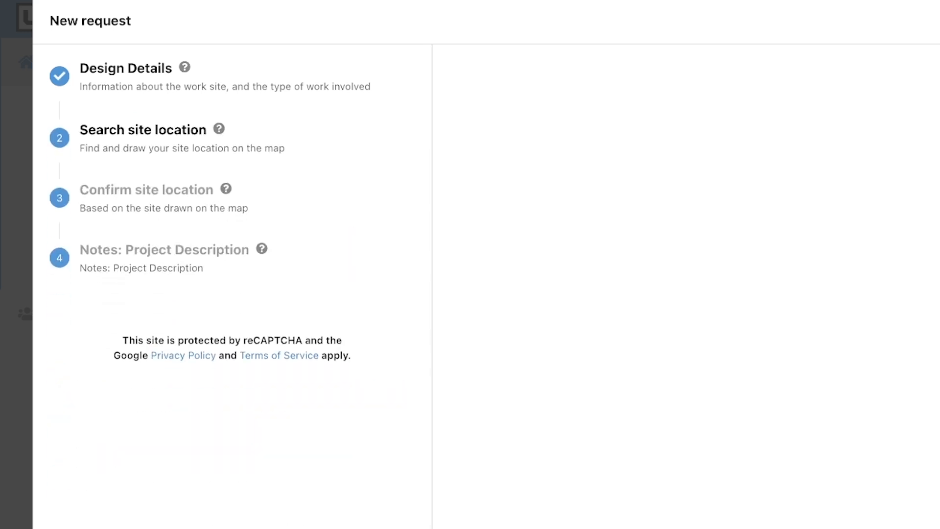
Try the XY search type, return to Street, and enter USA North 811 as the street.
{"action": "left_click", "coordinate": [143, 129]}
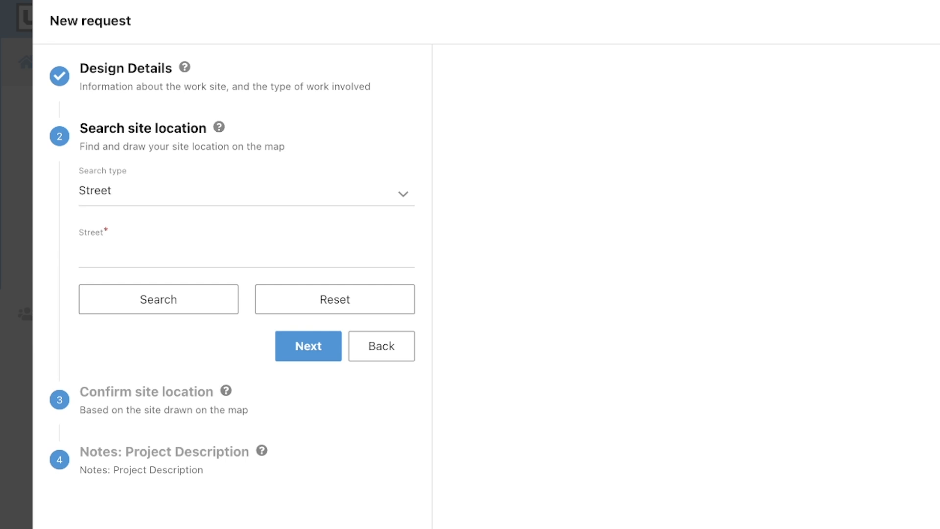
{"action": "left_click", "coordinate": [246, 191]}
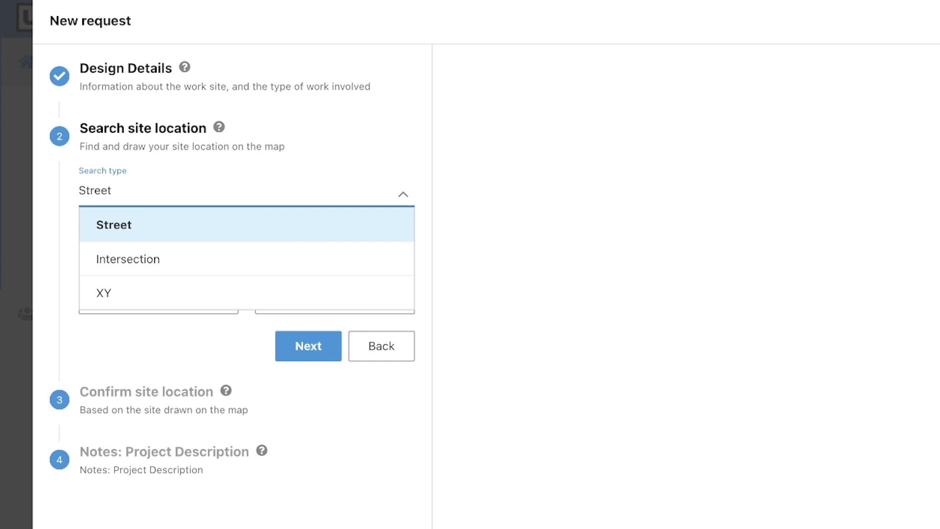
{"action": "left_click", "coordinate": [102, 293]}
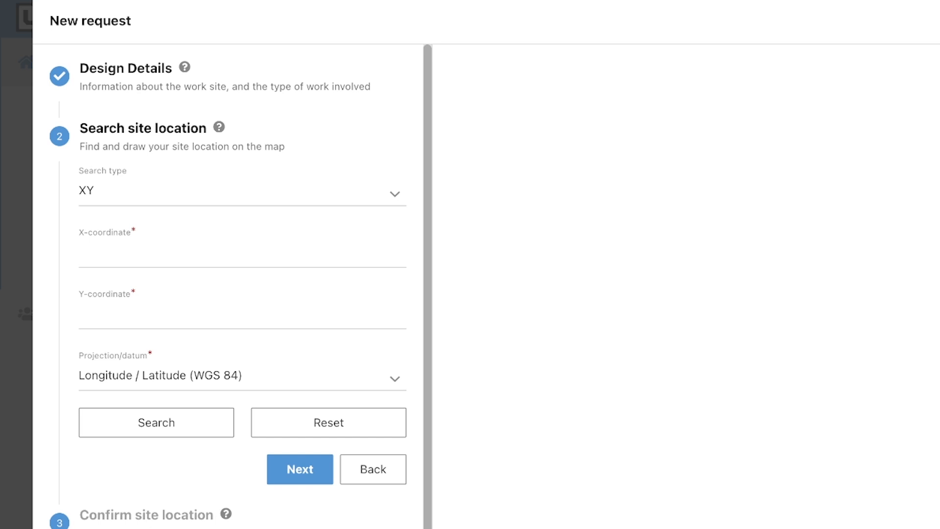
{"action": "left_click", "coordinate": [240, 193]}
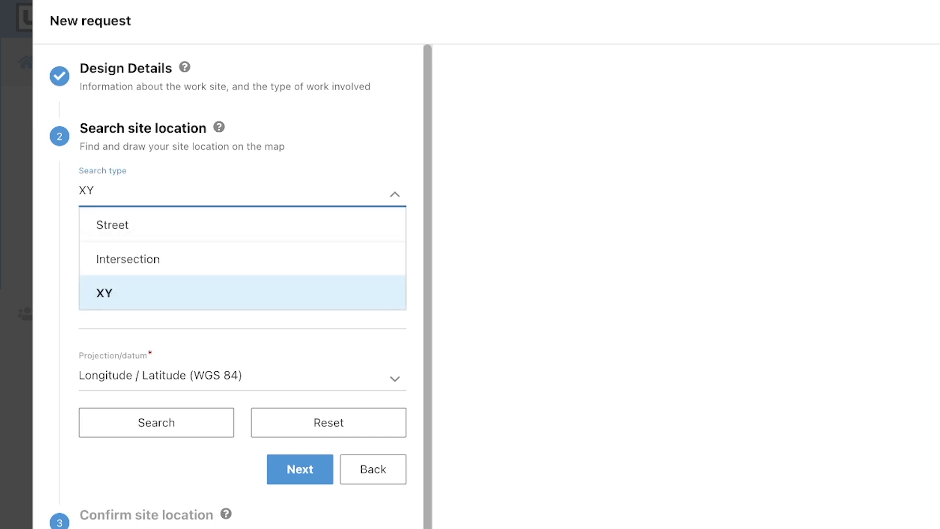
{"action": "left_click", "coordinate": [112, 225]}
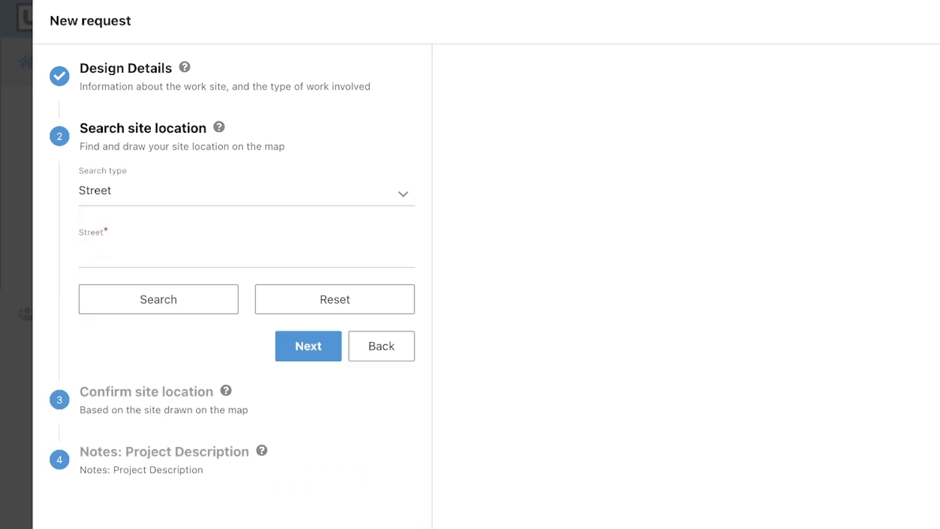
{"action": "left_click", "coordinate": [245, 254]}
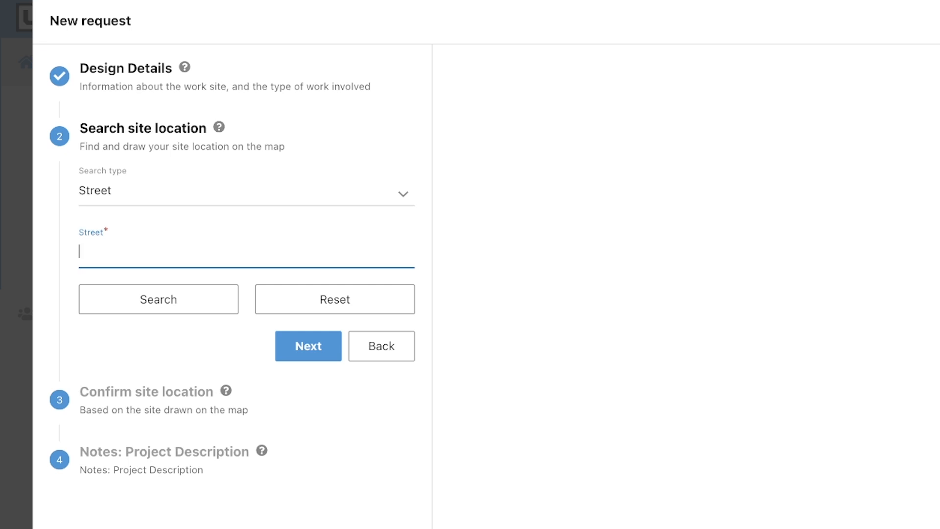
{"action": "type", "text": "USA North 811"}
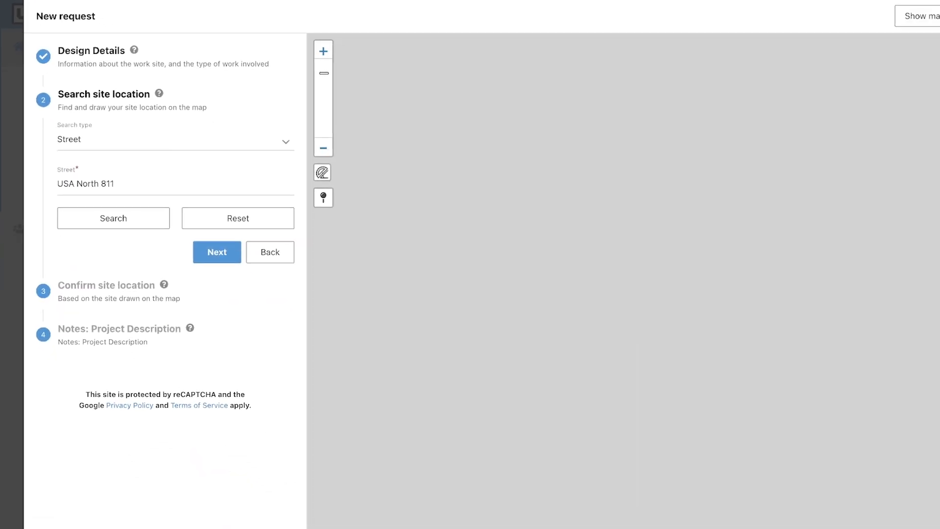
Run the street search so the map centers on the USA North 811 location with red markers.
{"action": "left_click", "coordinate": [113, 217]}
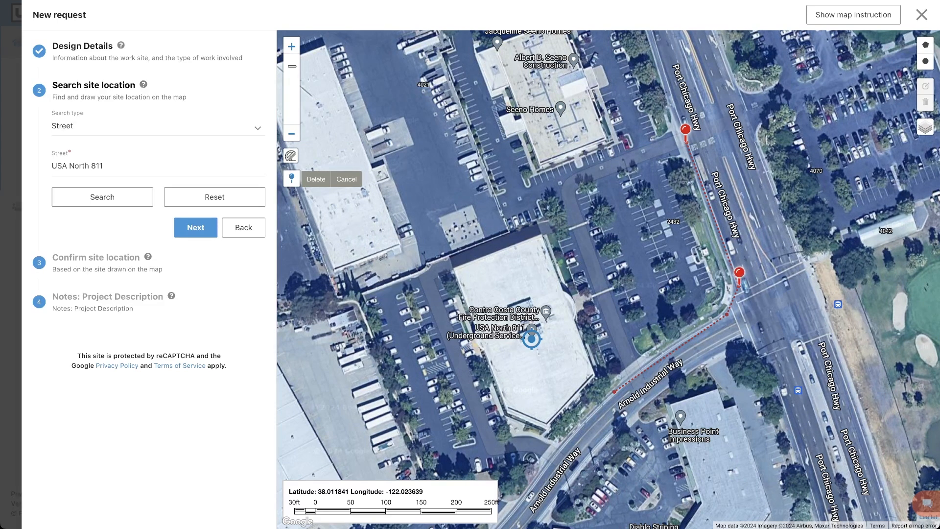
Delete the drawn line along Port Chicago Hwy and review the map layer options.
{"action": "left_click", "coordinate": [610, 376]}
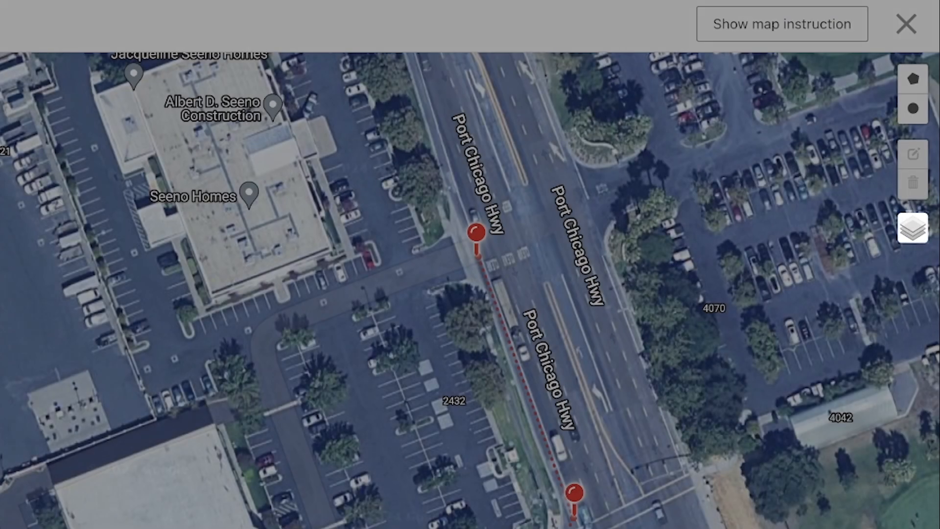
{"action": "left_click", "coordinate": [912, 228]}
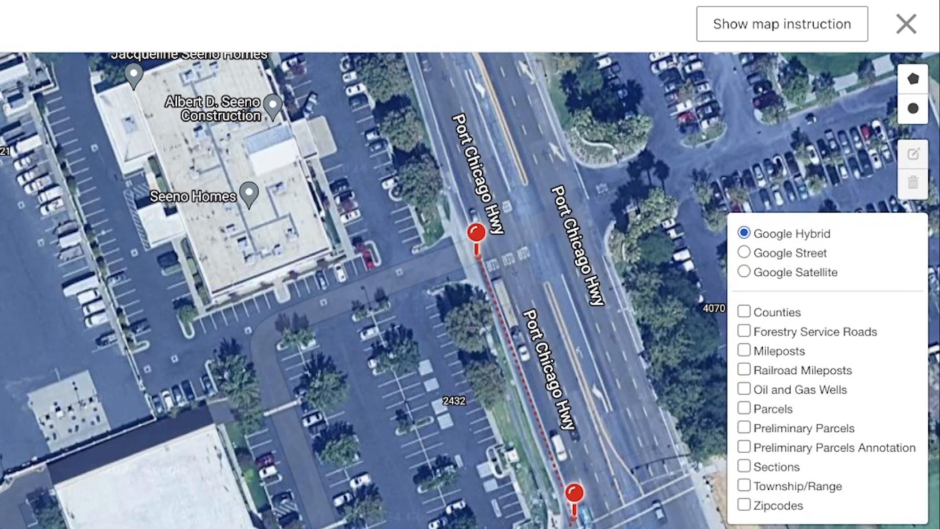
{"action": "left_click", "coordinate": [743, 408]}
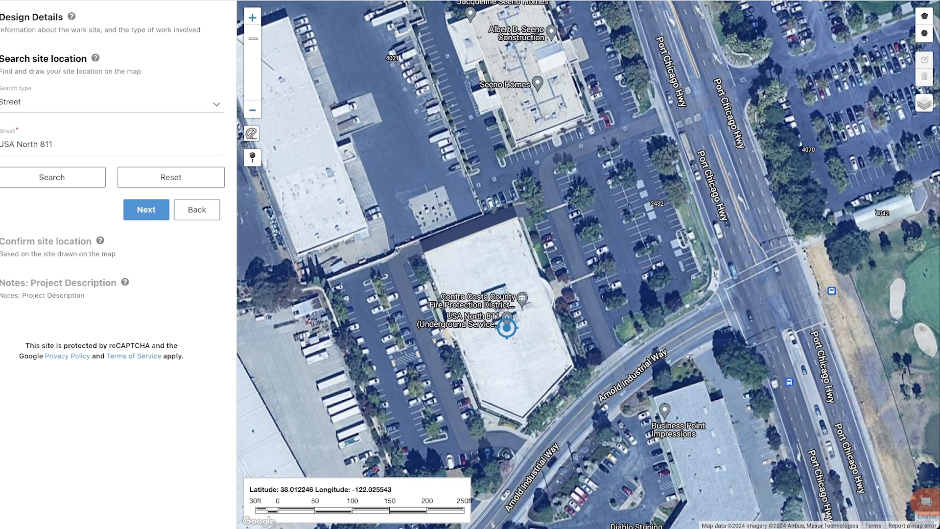
Place the remaining parking-lot corners and close the polygon into a 68,251 ft² site area.
{"action": "left_click", "coordinate": [146, 209]}
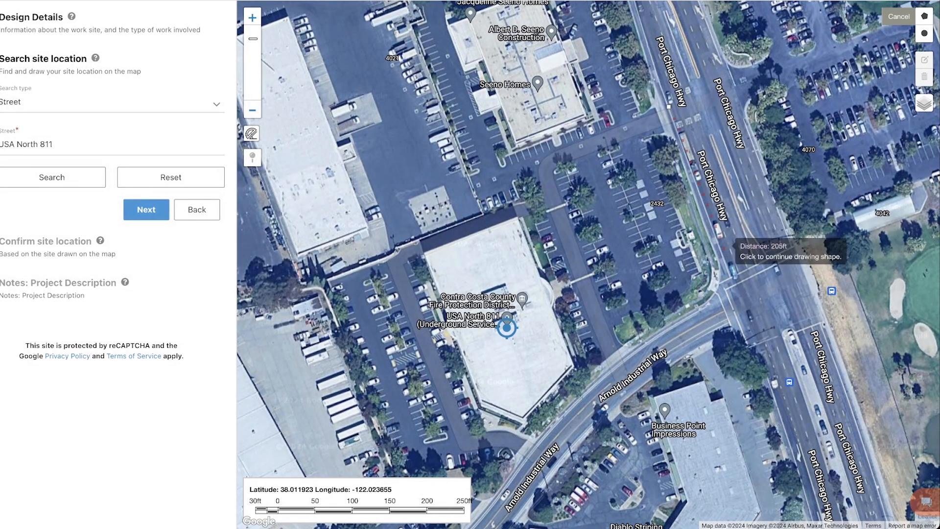
{"action": "left_click", "coordinate": [718, 282]}
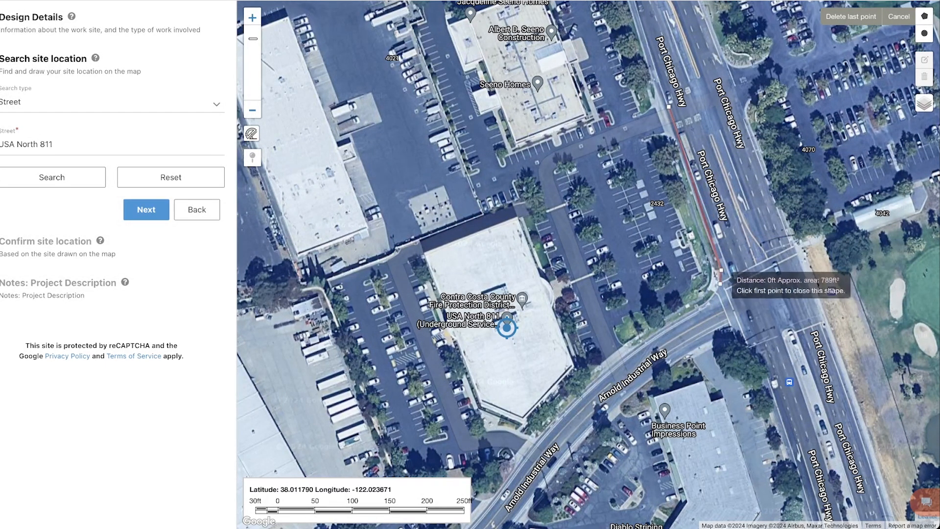
{"action": "left_click", "coordinate": [719, 282]}
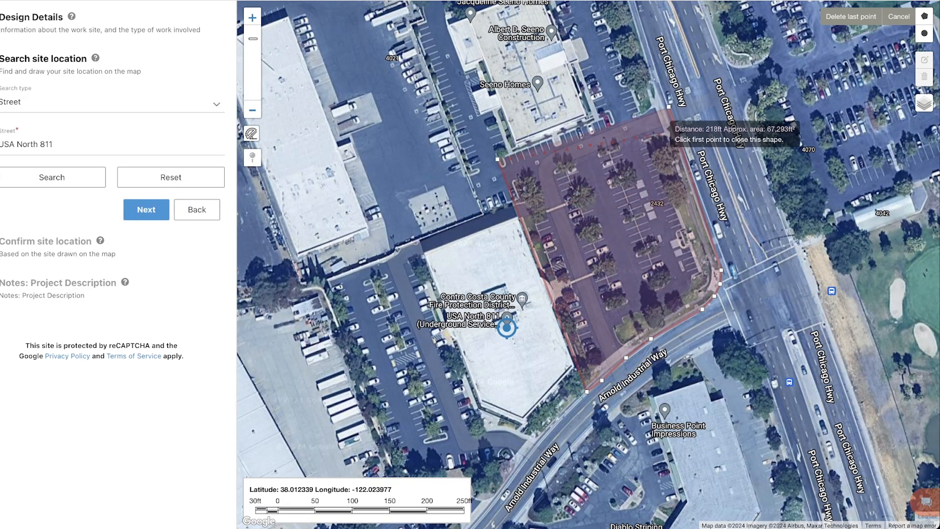
{"action": "left_click", "coordinate": [498, 159]}
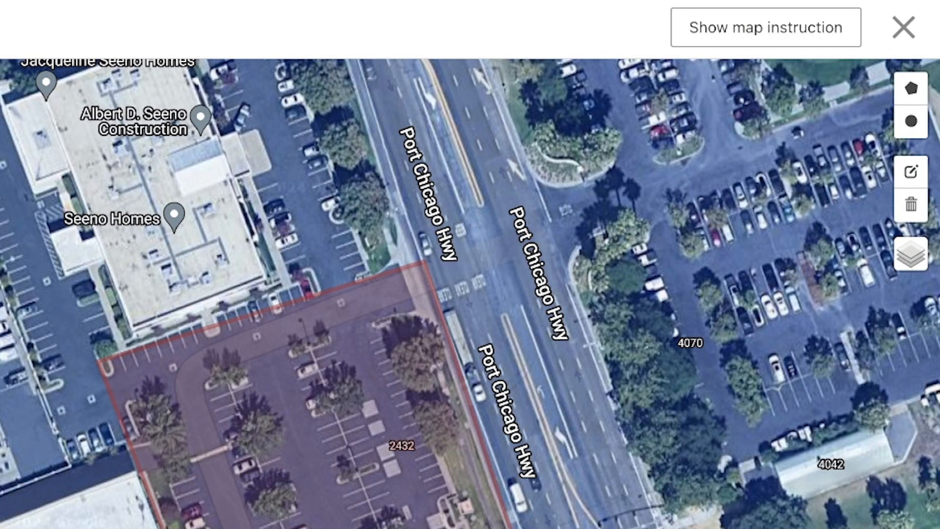
{"action": "left_click", "coordinate": [909, 170]}
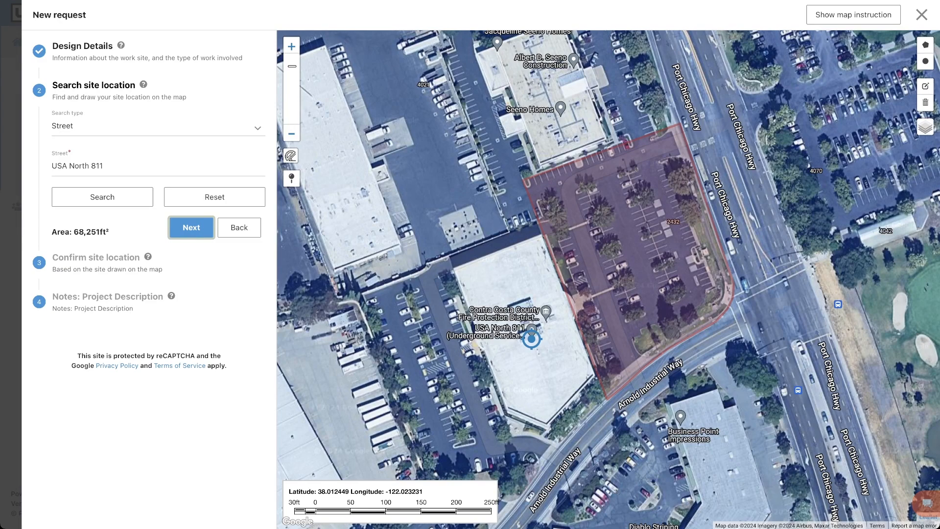
Advance to Confirm site location and choose 'Let me change address' to enter it manually.
{"action": "left_click", "coordinate": [191, 227]}
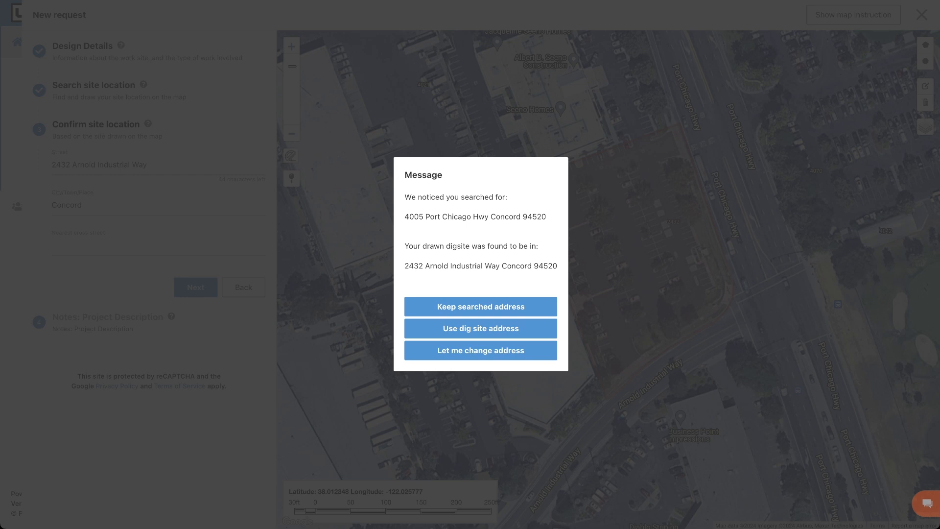
{"action": "left_click", "coordinate": [479, 351]}
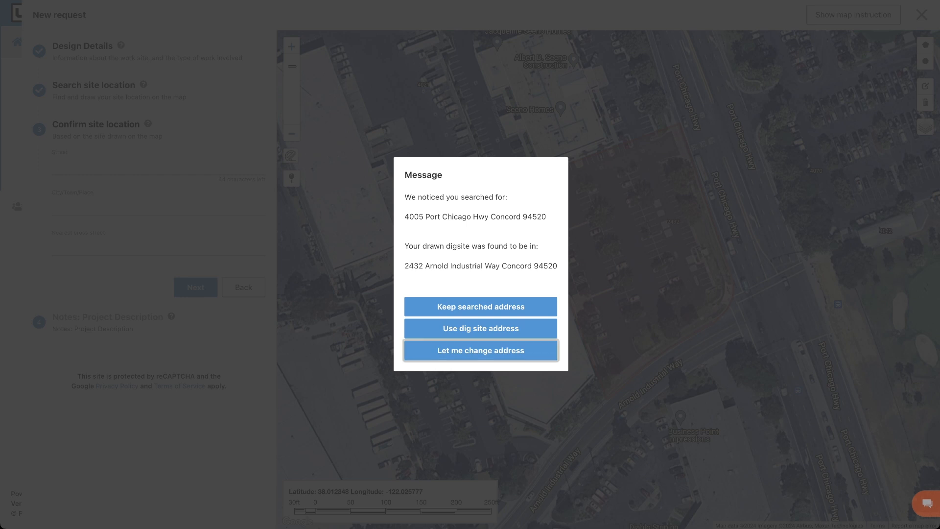
{"action": "left_click", "coordinate": [480, 350]}
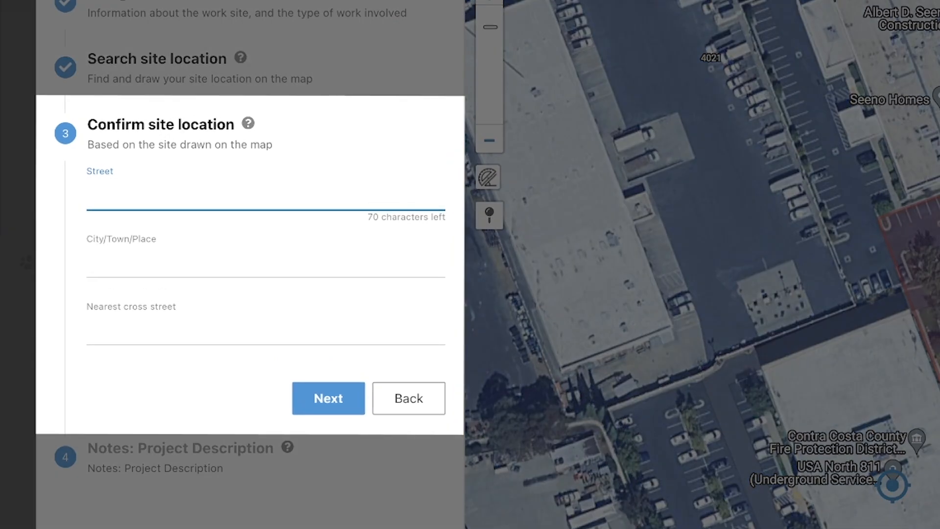
Enter 4005 Port Chicago Hwy, Concord, cross street Arnold Industrial Way and continue to notes.
{"action": "type", "text": "4"}
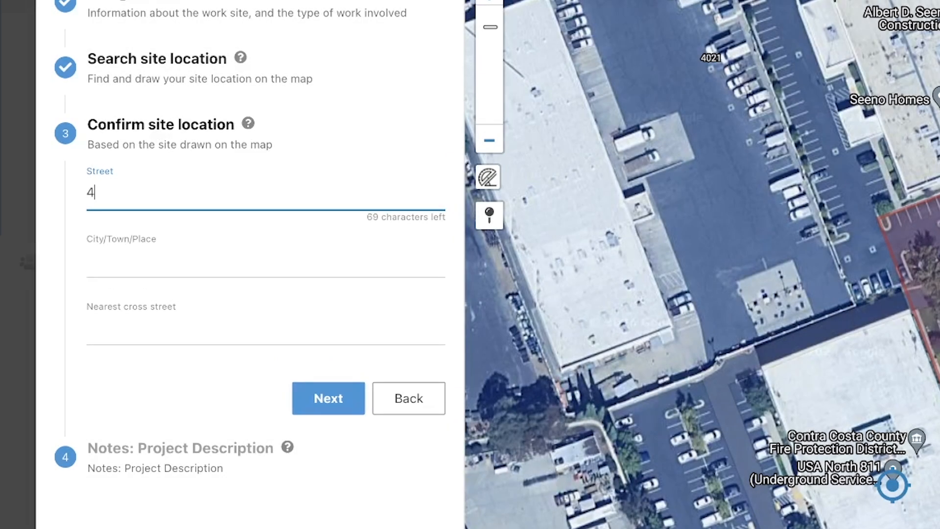
{"action": "type", "text": "005 Port Chia"}
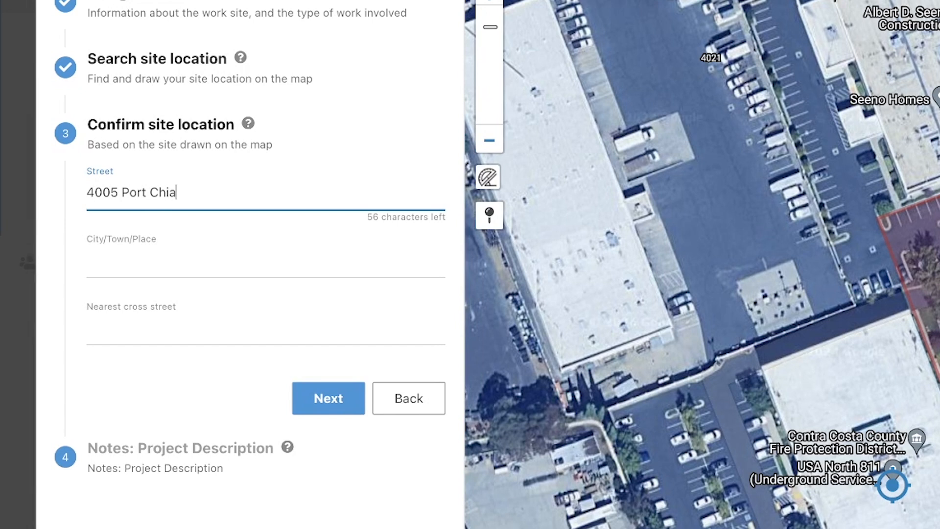
{"action": "type", "text": "go HWy"}
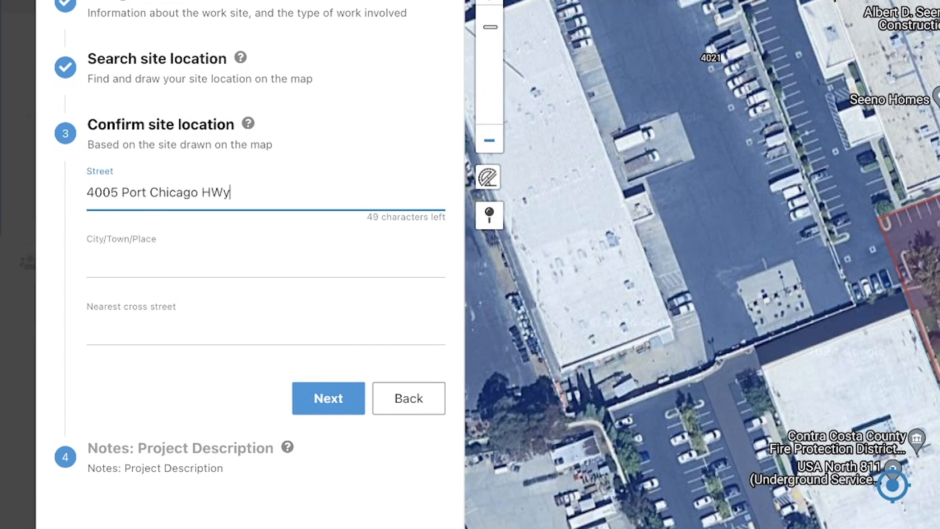
{"action": "type", "text": "Cond"}
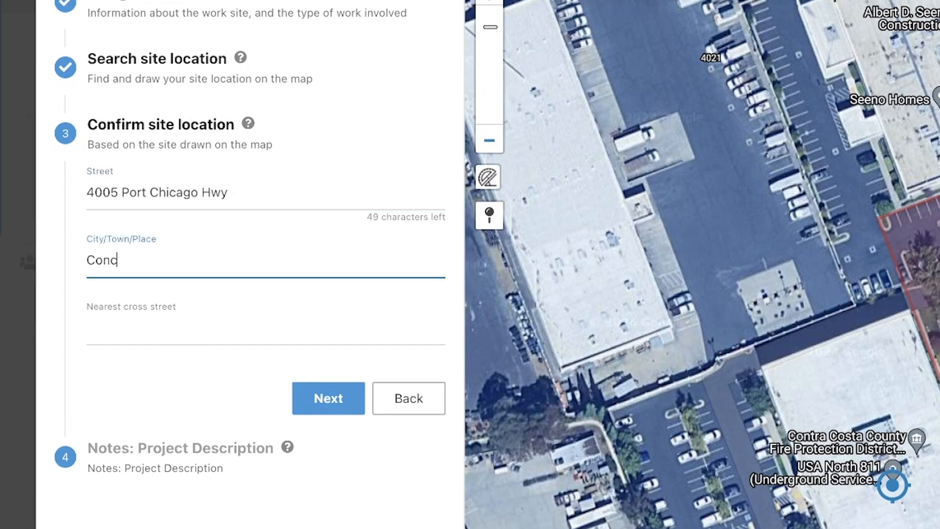
{"action": "type", "text": "Arnold Industrial Way"}
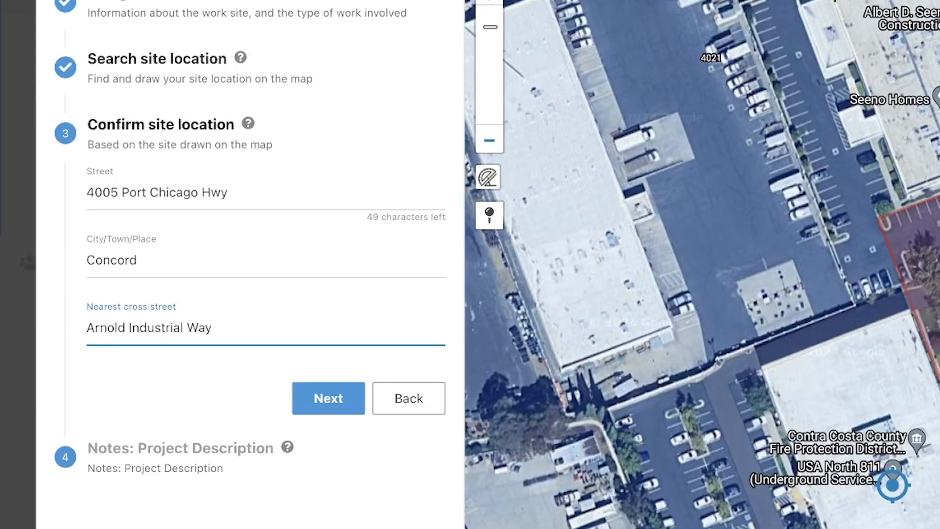
{"action": "left_click", "coordinate": [328, 398]}
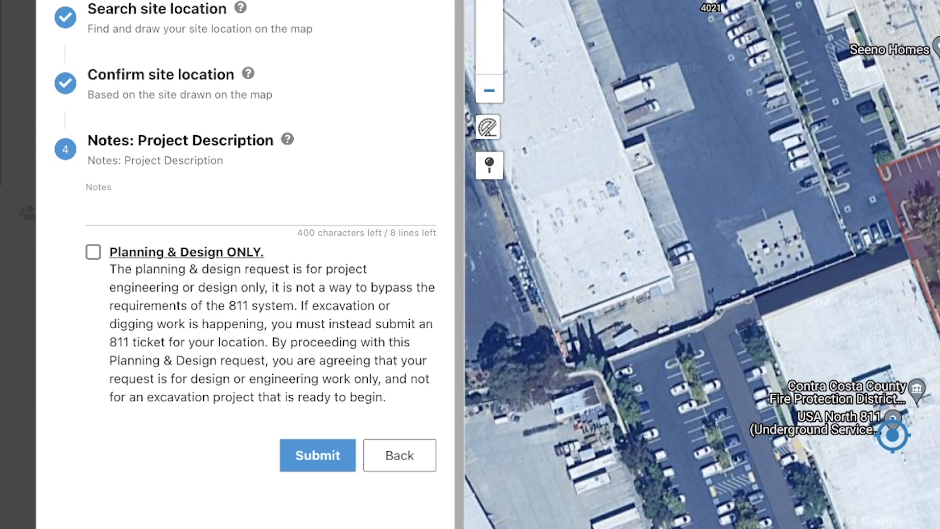
Write the note 'Entire parking lot area in front of address' with directions from the intersection.
{"action": "type", "text": "En"}
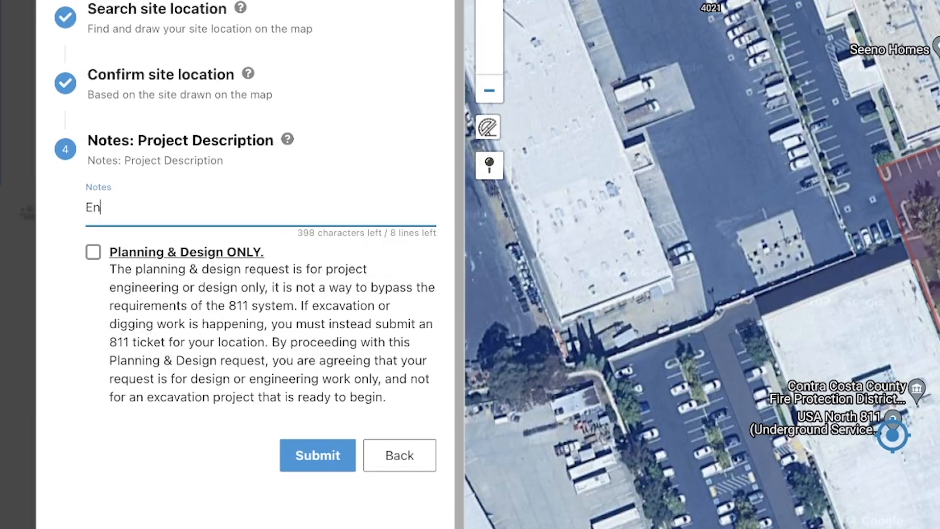
{"action": "type", "text": "Entire parking lot area in front of the addre"}
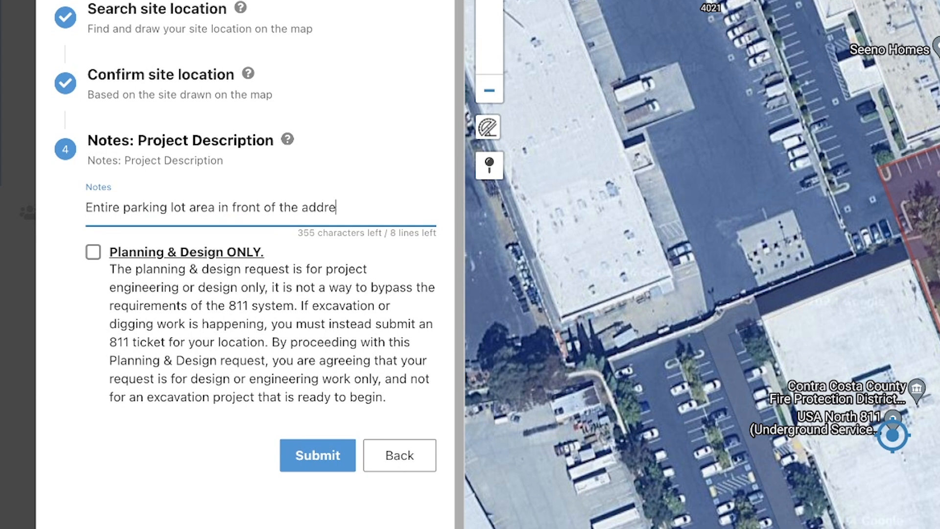
{"action": "type", "text": "ss"}
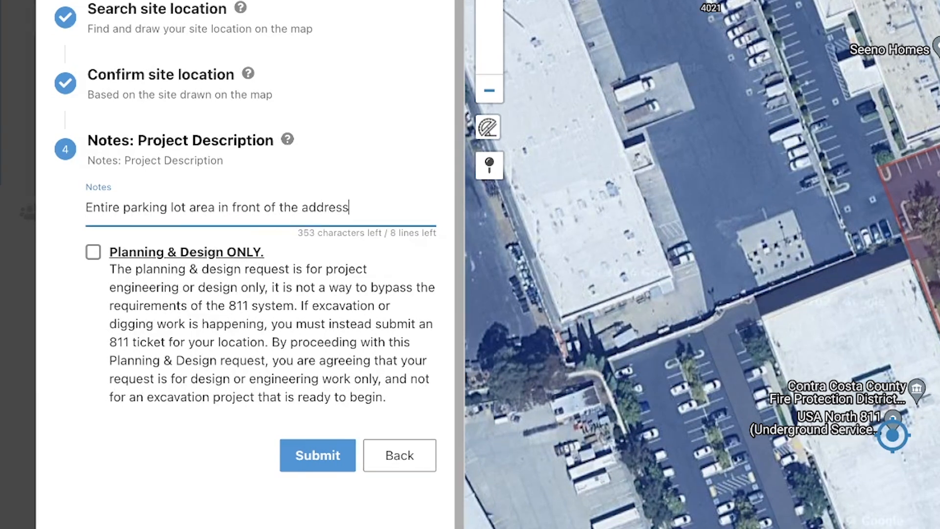
{"action": "type", "text": "From intersection of Arnold Industrial Way and Port Chicago Hwy go 200 feet north on Port Chicago Hwy, turn & go 150 feet west into parking lot and include entire area within."}
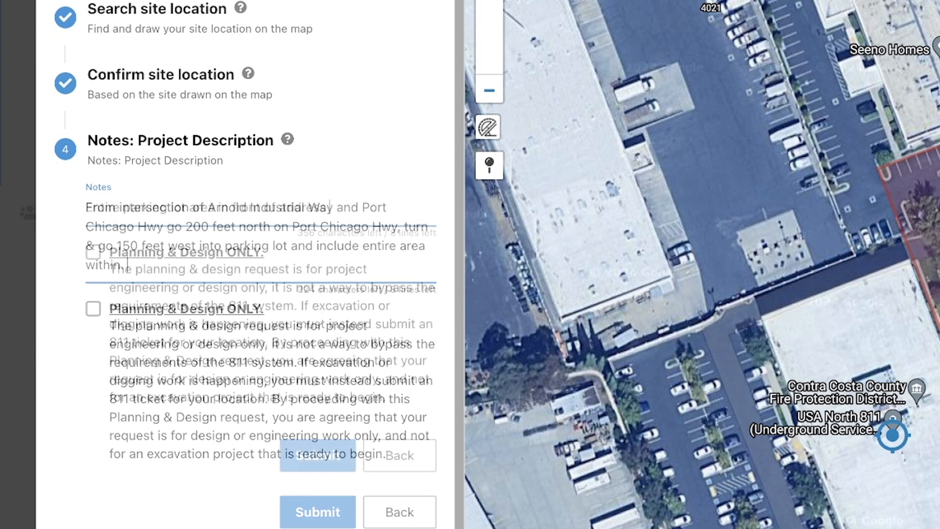
{"action": "type", "text": "Entire parking lot area in front of address"}
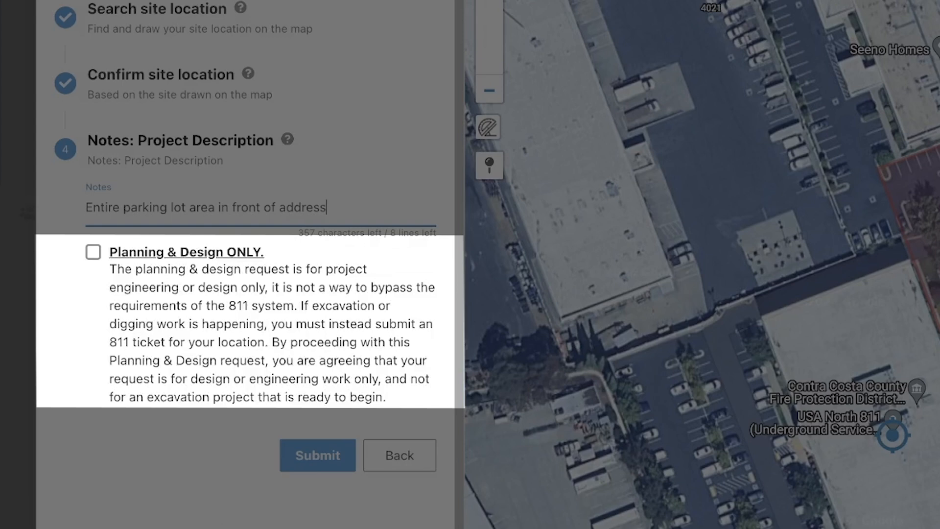
Check Planning & Design ONLY and submit the request.
{"action": "left_click", "coordinate": [93, 251]}
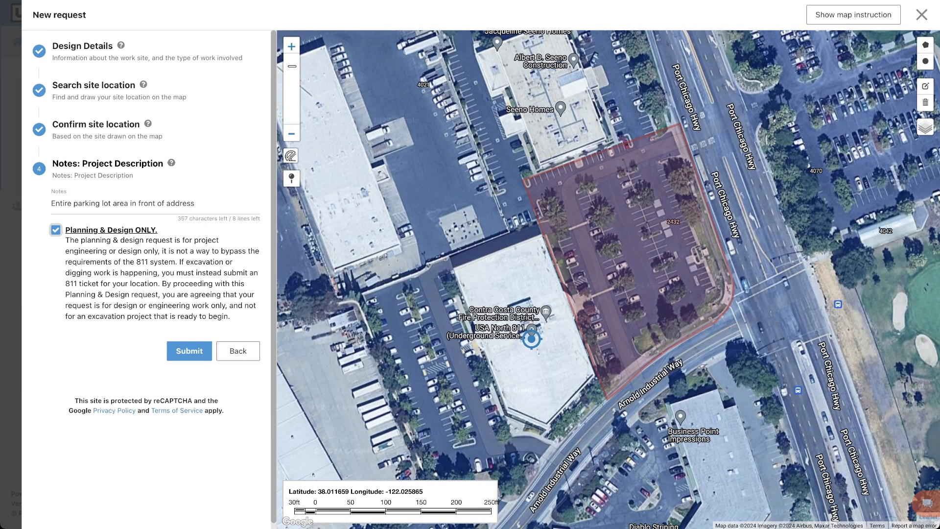
{"action": "left_click", "coordinate": [189, 350]}
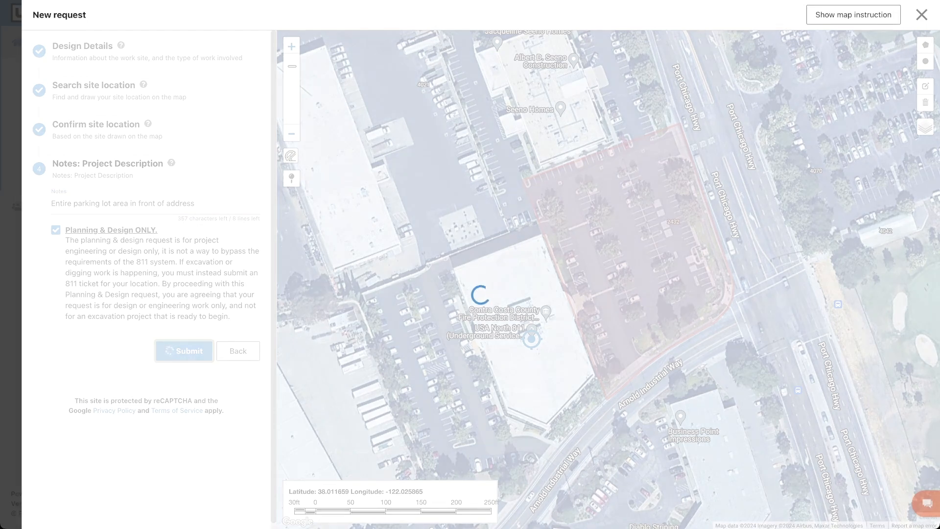
From the submitted request's Actions menu, view the Planning & Design confirmation sheet.
{"action": "left_click", "coordinate": [184, 350]}
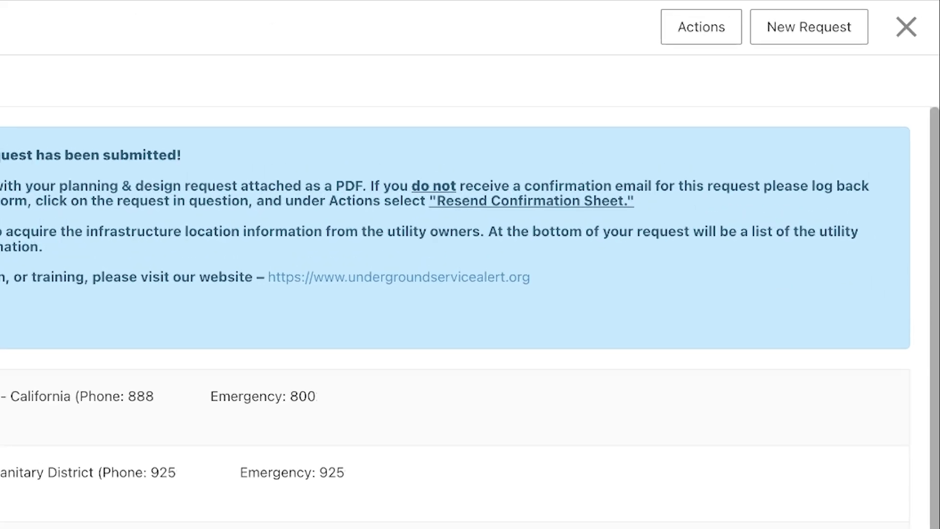
{"action": "left_click", "coordinate": [700, 26]}
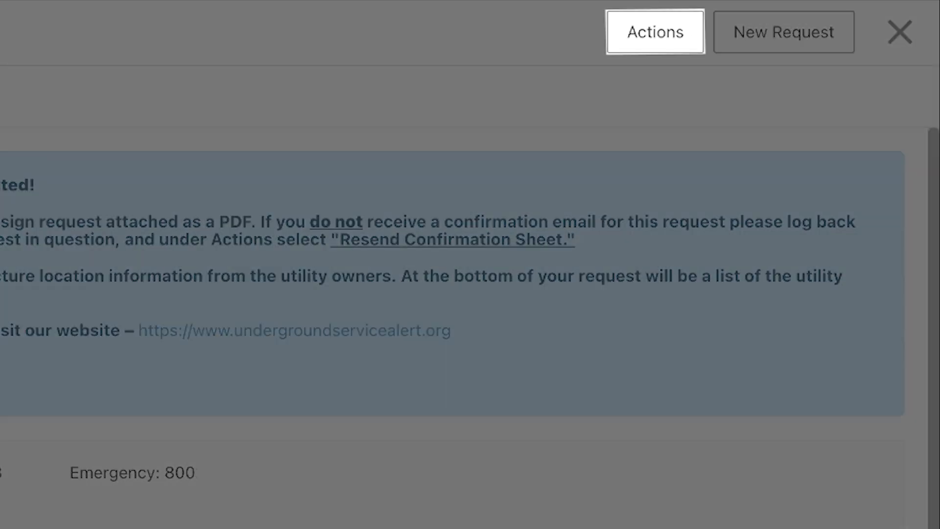
{"action": "left_click", "coordinate": [655, 31]}
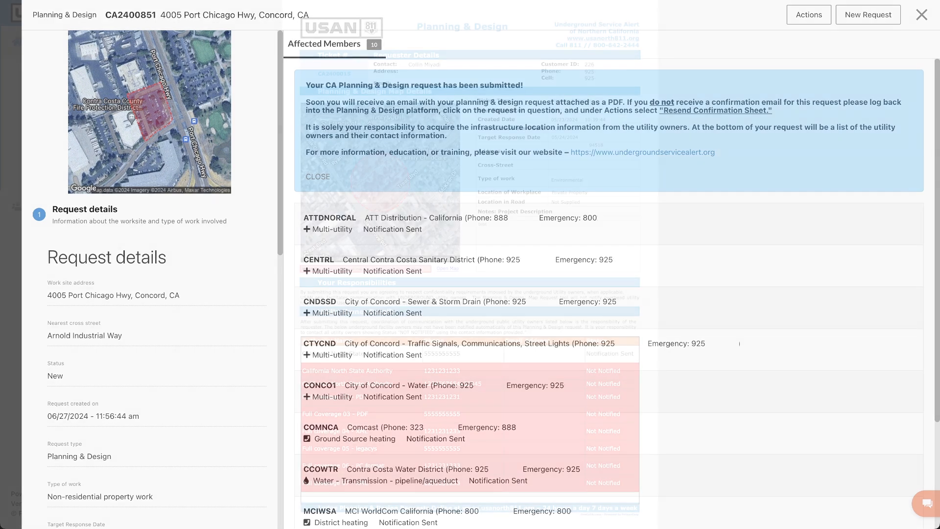
{"action": "left_click", "coordinate": [317, 176]}
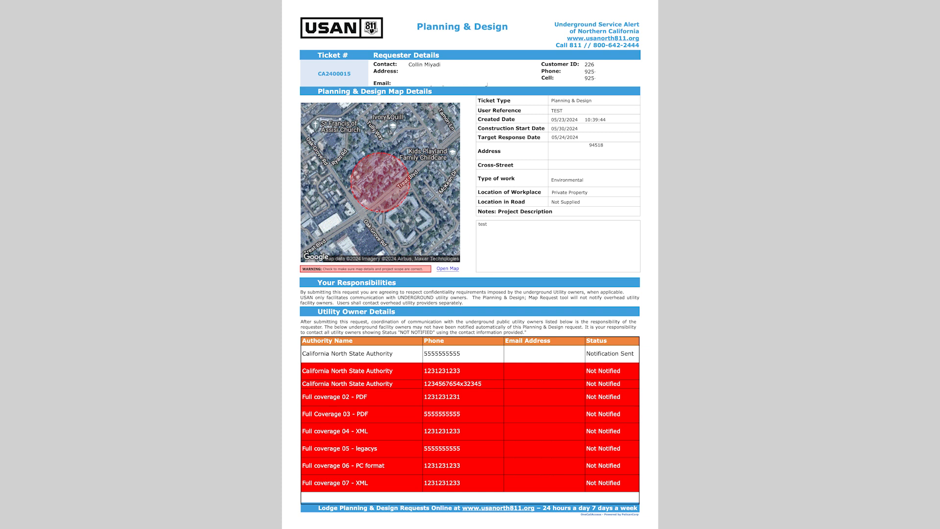